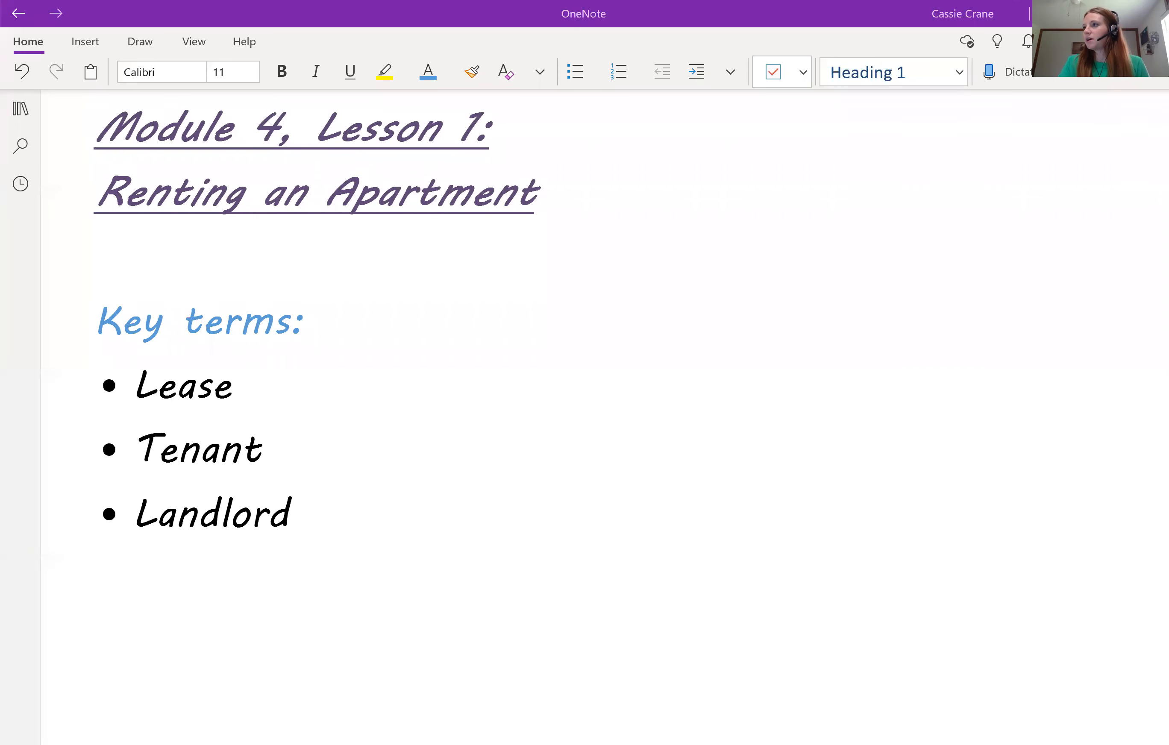
pyautogui.moveTo(605, 405)
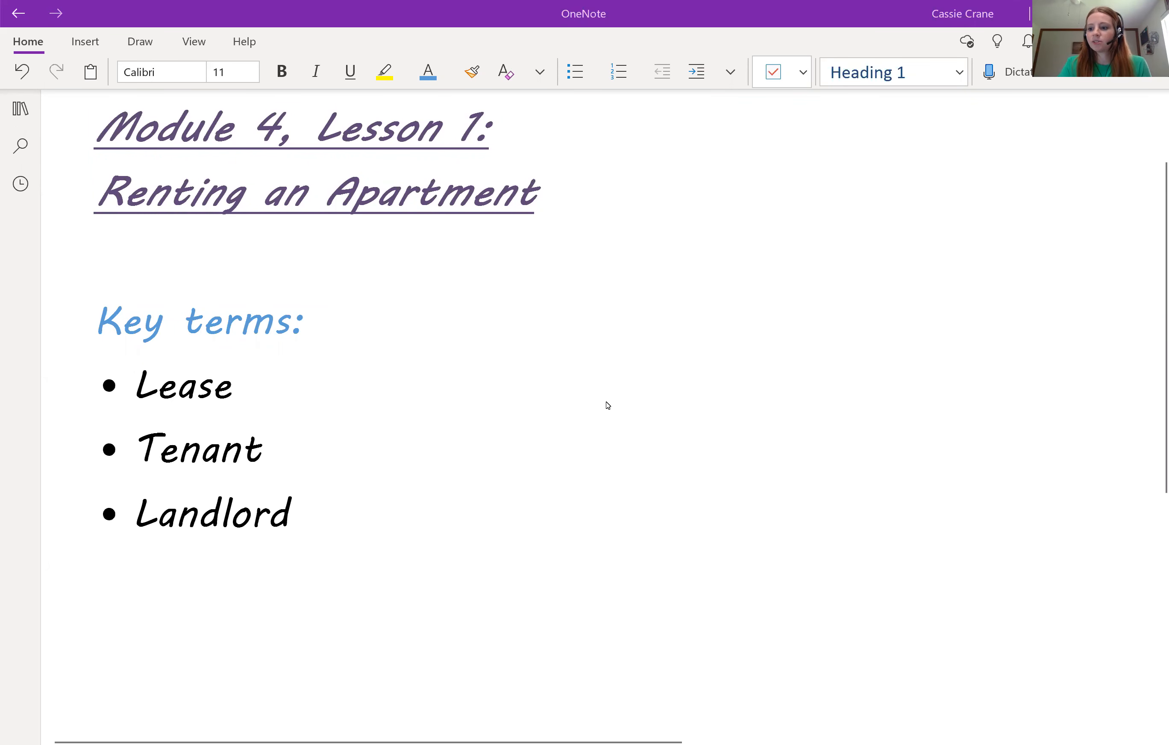
pyautogui.moveTo(901, 326)
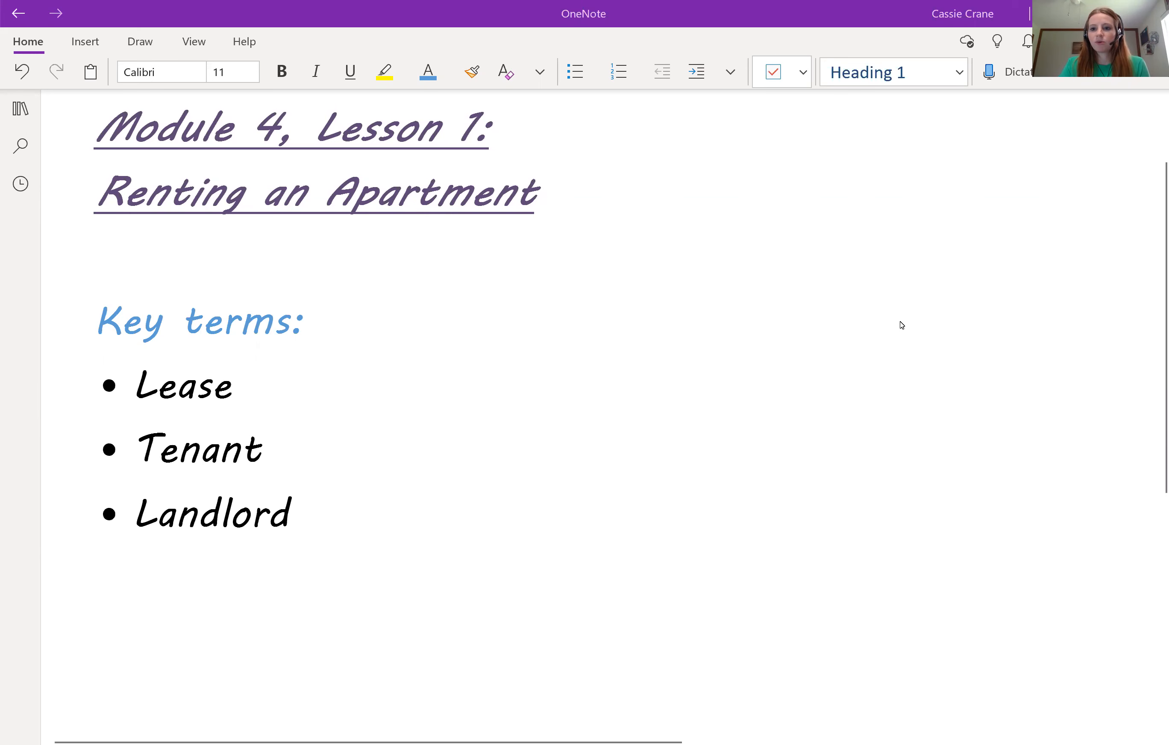
pyautogui.moveTo(953, 314)
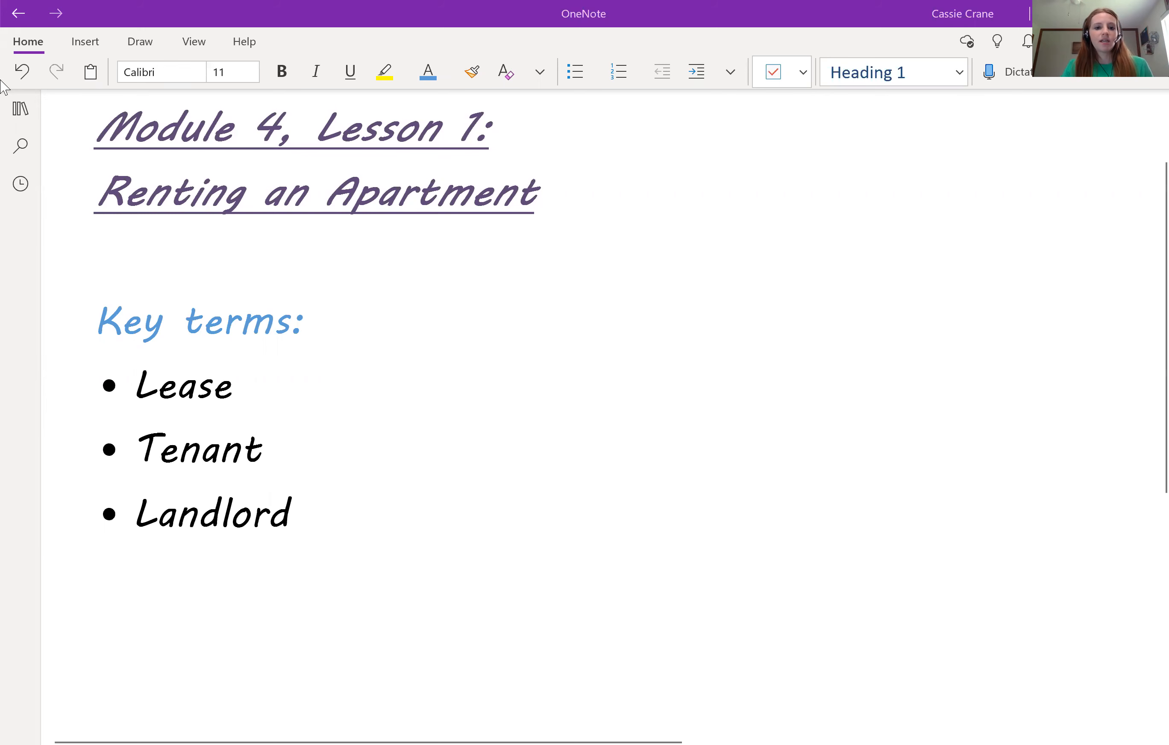
pyautogui.moveTo(857, 372)
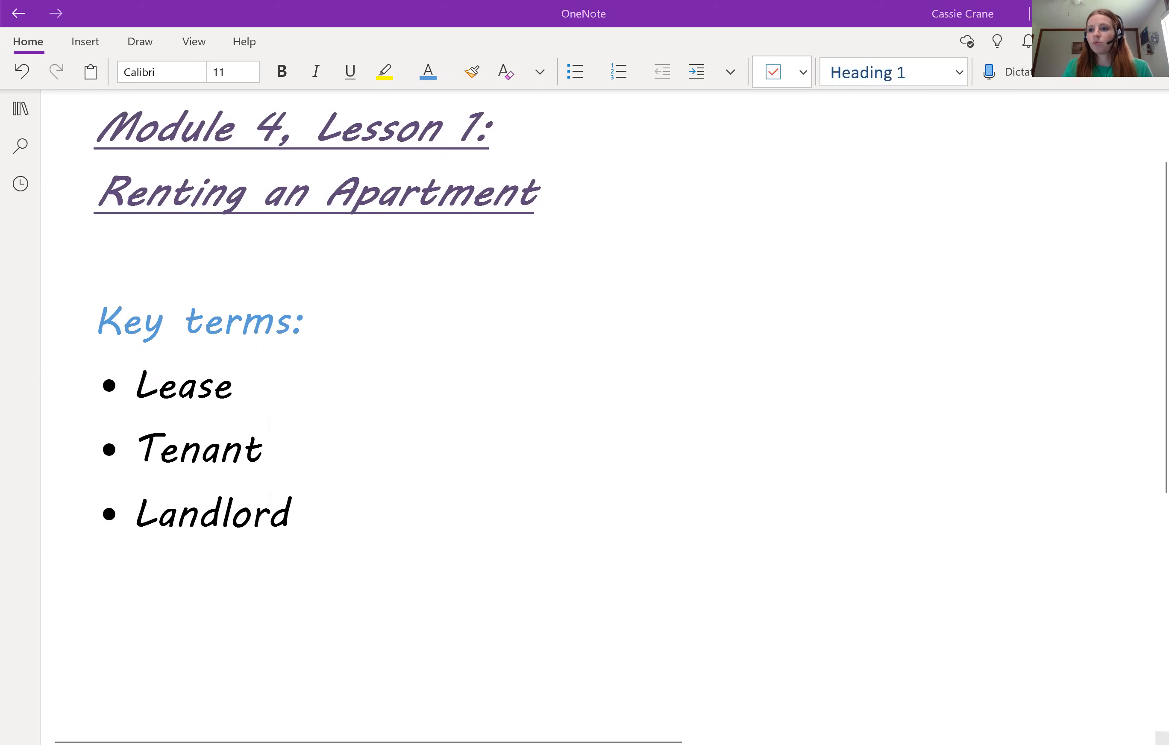
pyautogui.moveTo(733, 306)
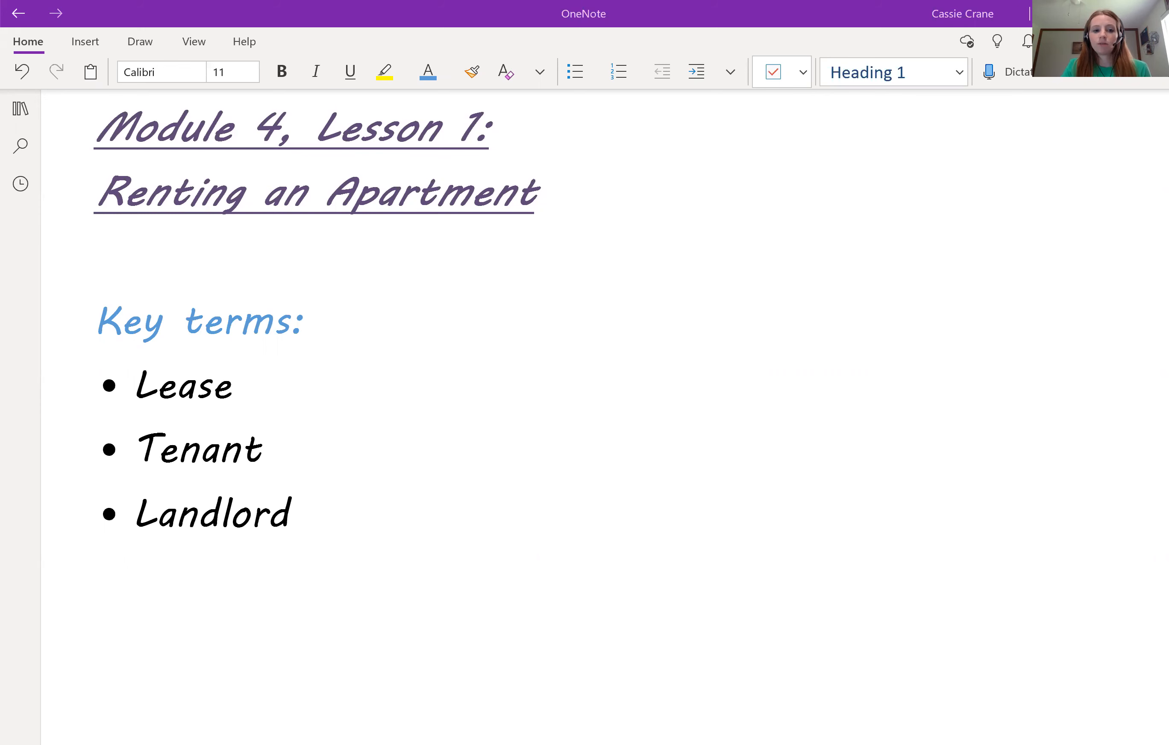
pyautogui.moveTo(763, 353)
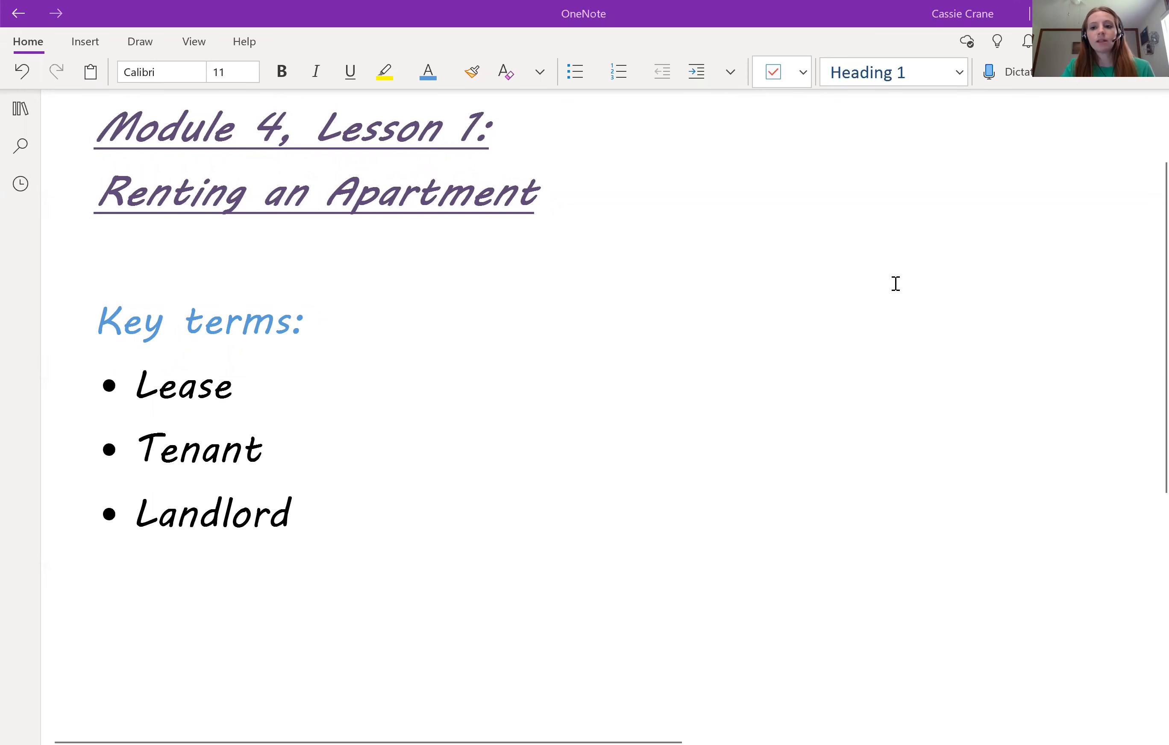
pyautogui.moveTo(602, 431)
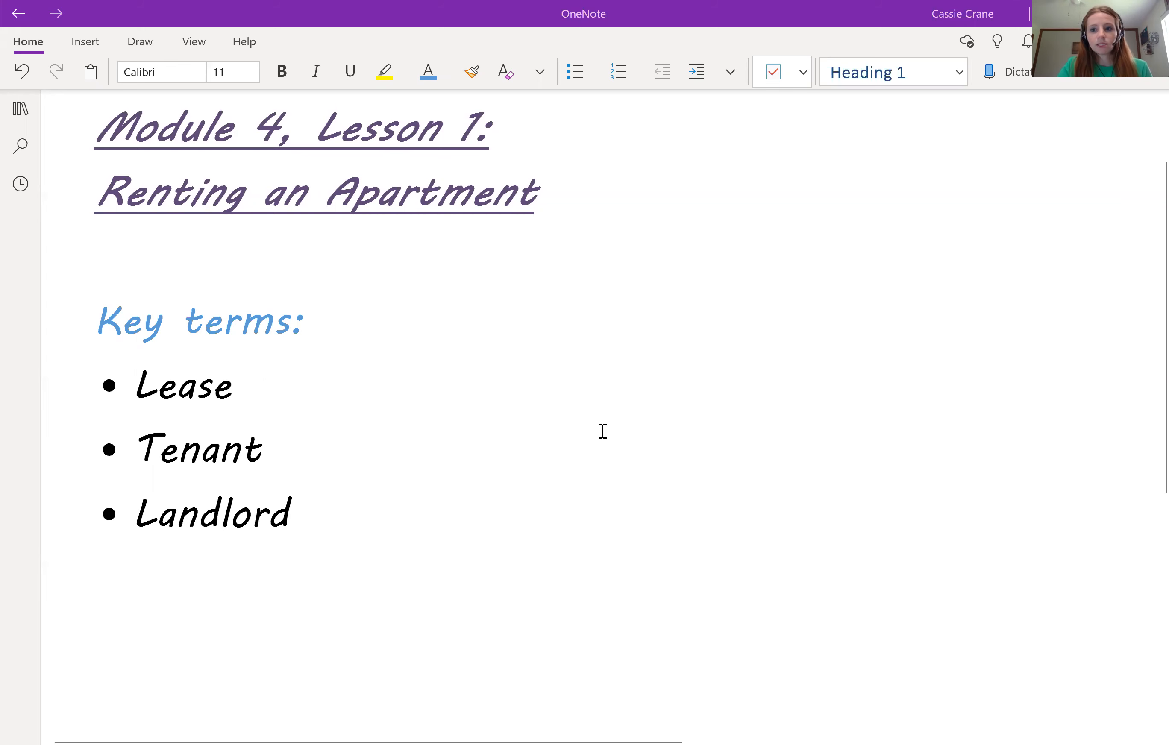
pyautogui.moveTo(498, 482)
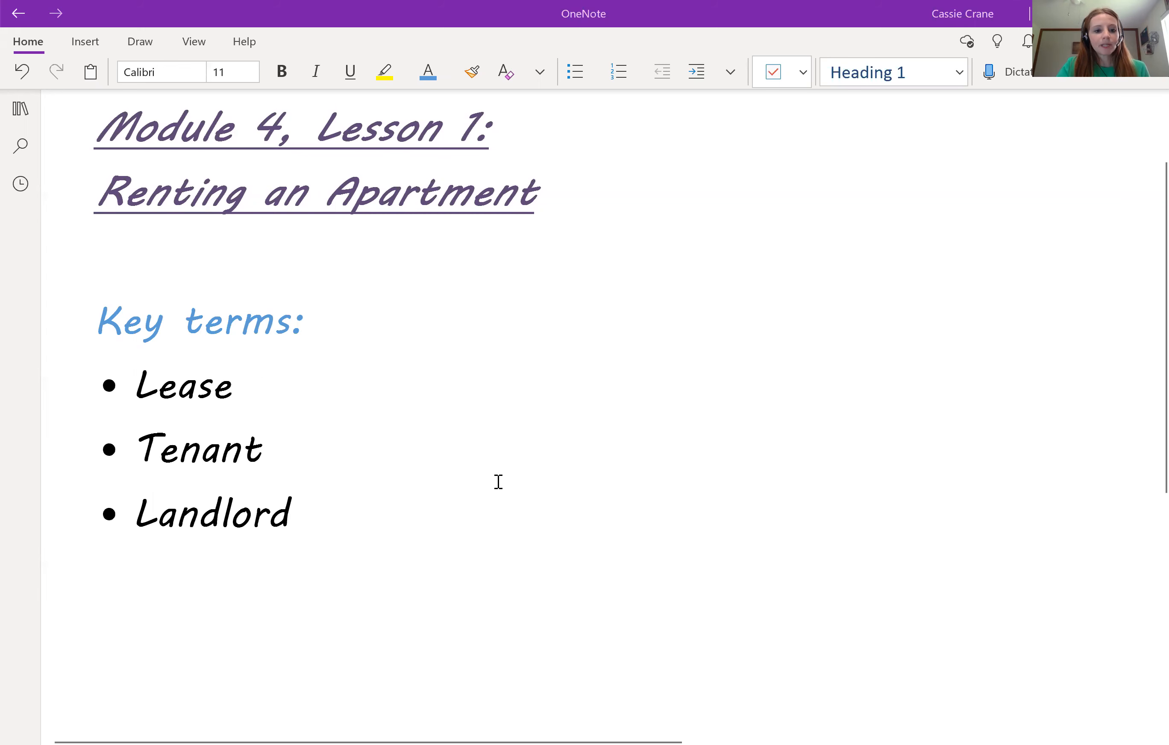
pyautogui.moveTo(444, 448)
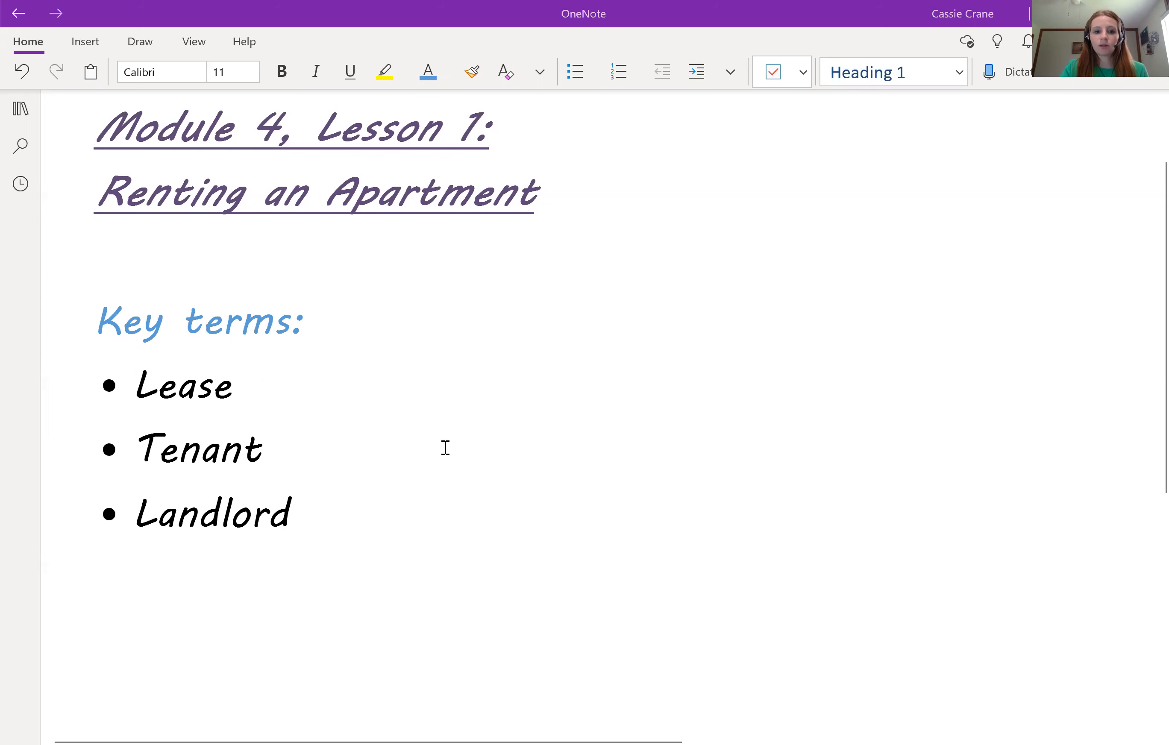
pyautogui.moveTo(482, 390)
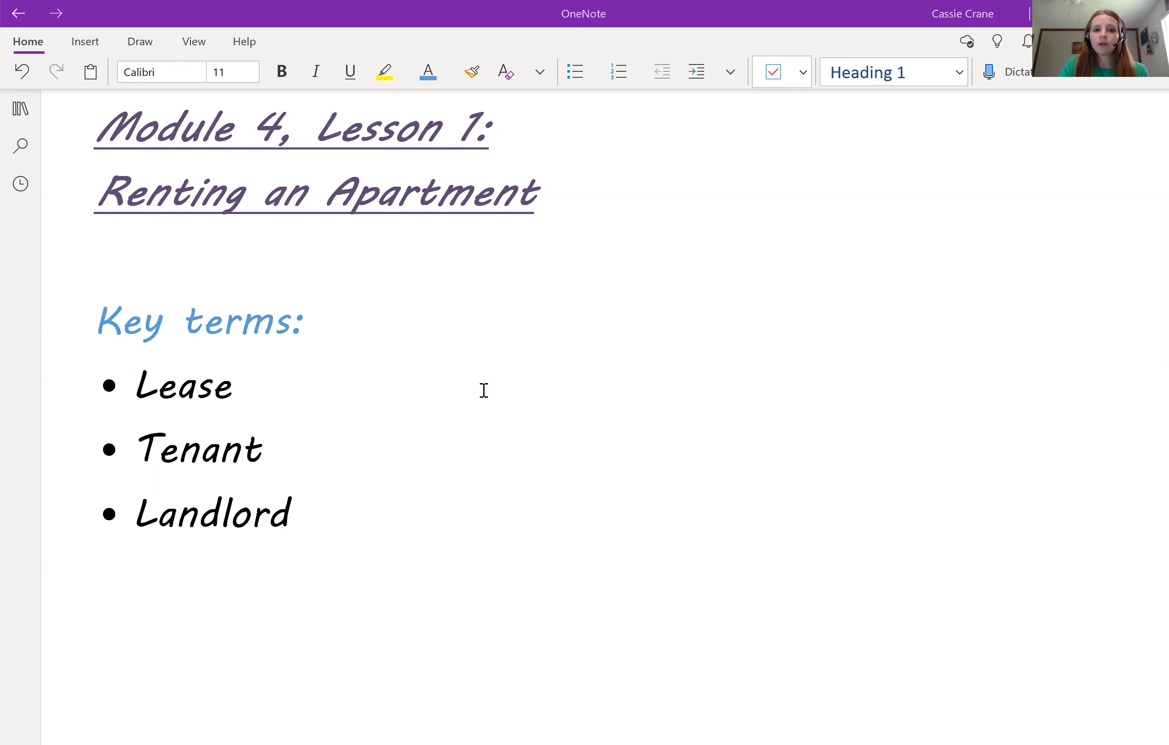
pyautogui.moveTo(549, 335)
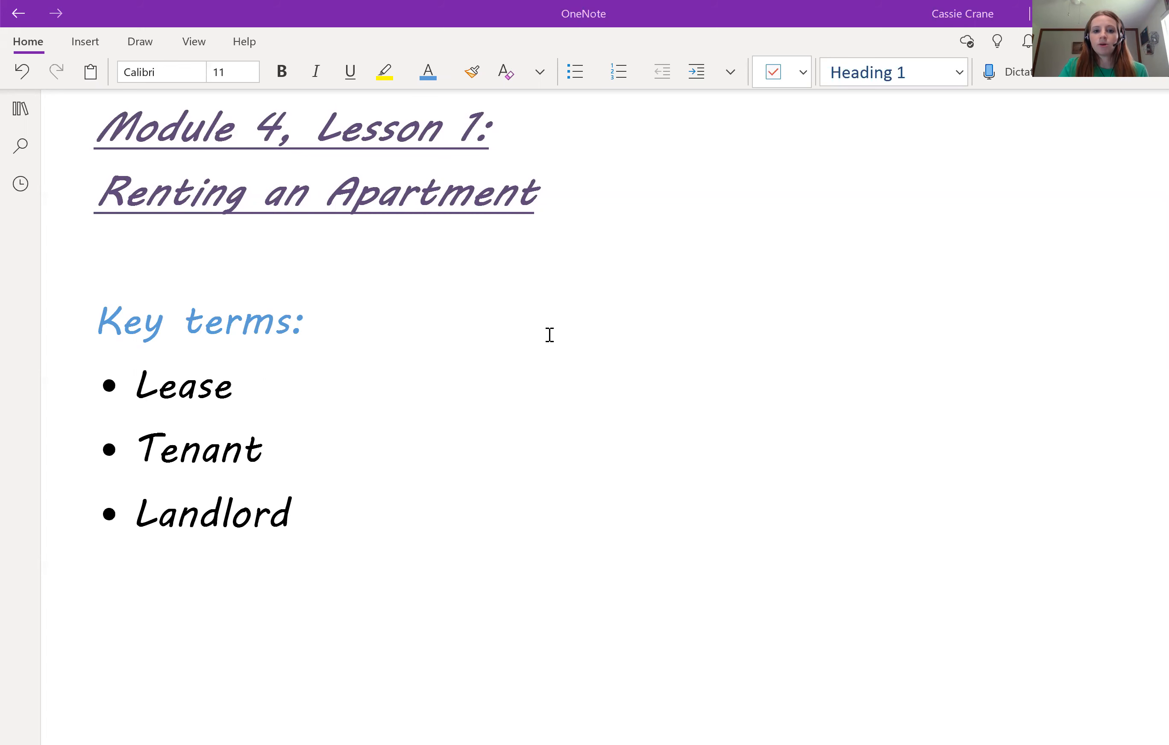
pyautogui.moveTo(781, 222)
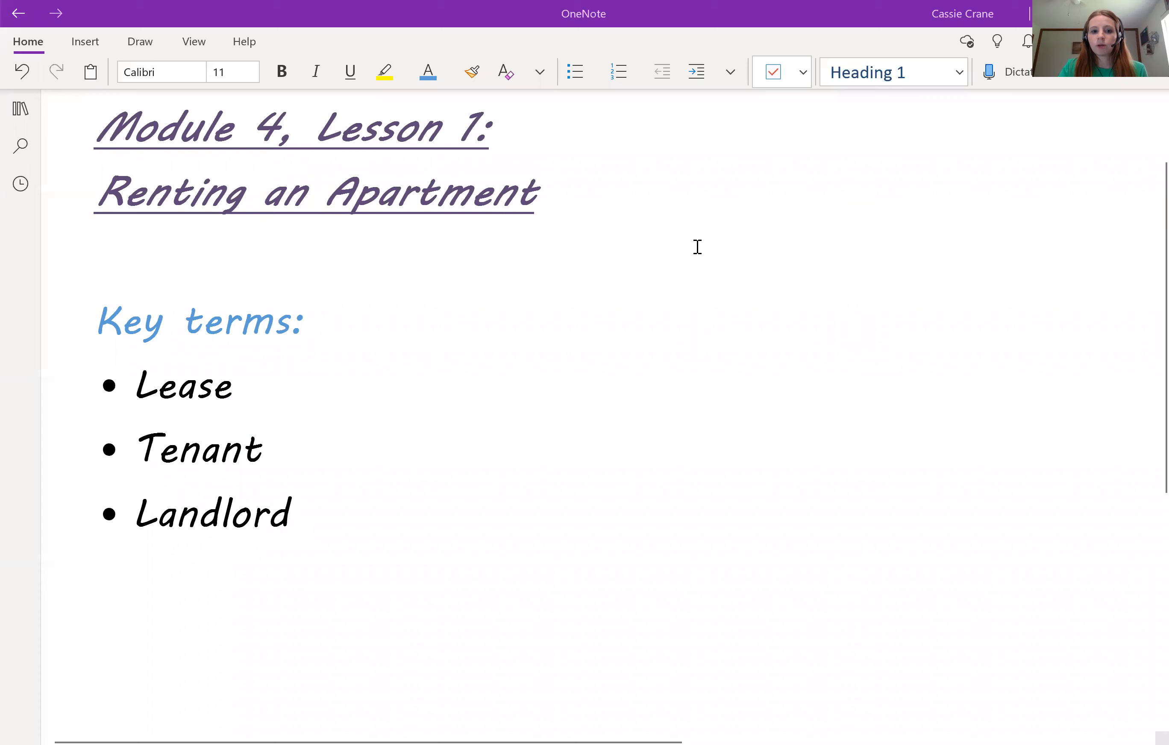
pyautogui.moveTo(776, 164)
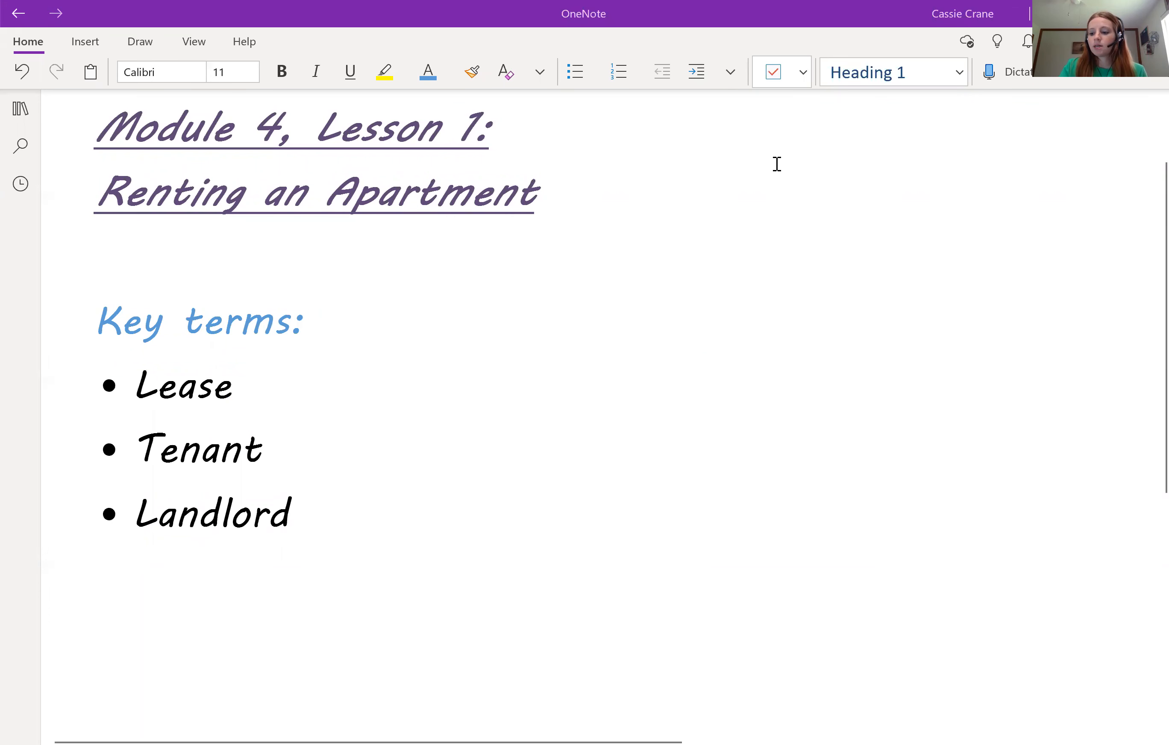
pyautogui.moveTo(884, 149)
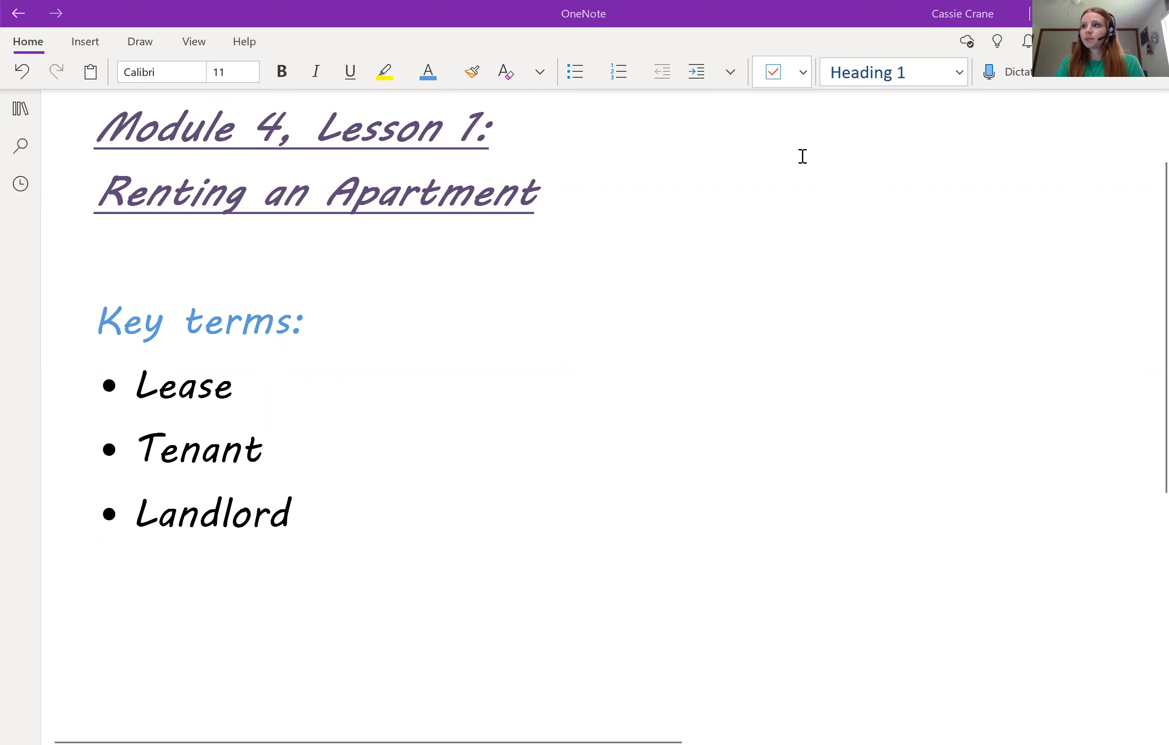
pyautogui.moveTo(909, 159)
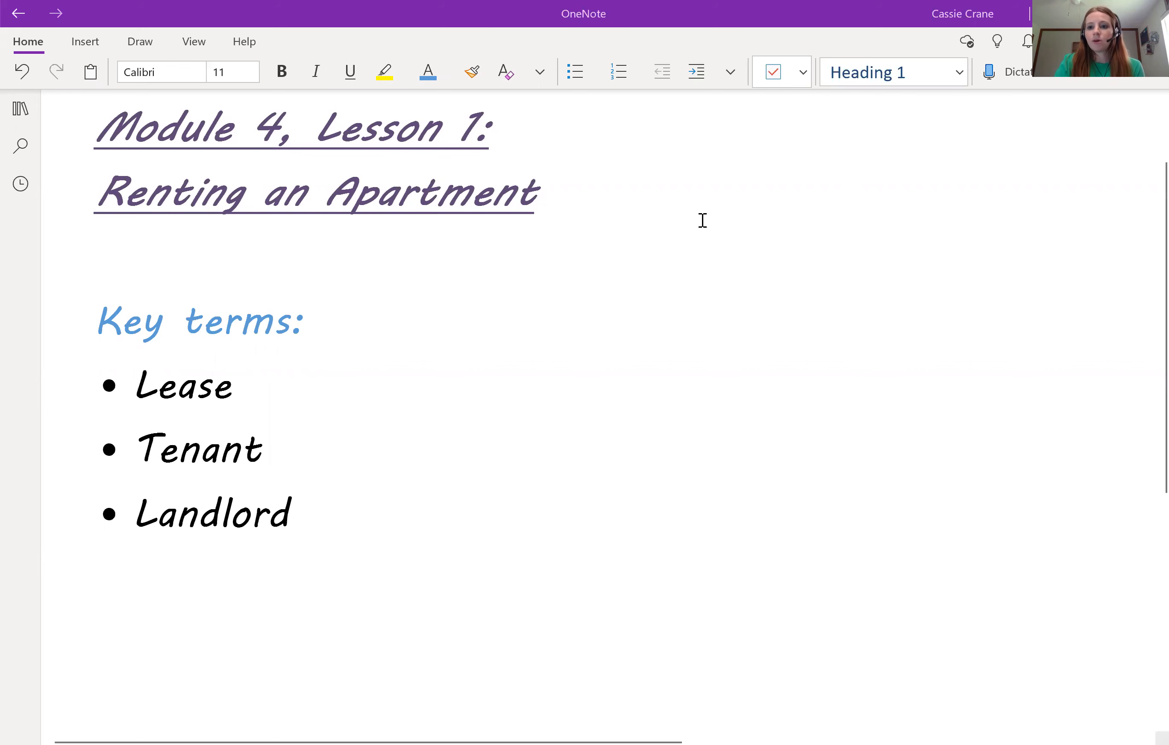
pyautogui.moveTo(786, 188)
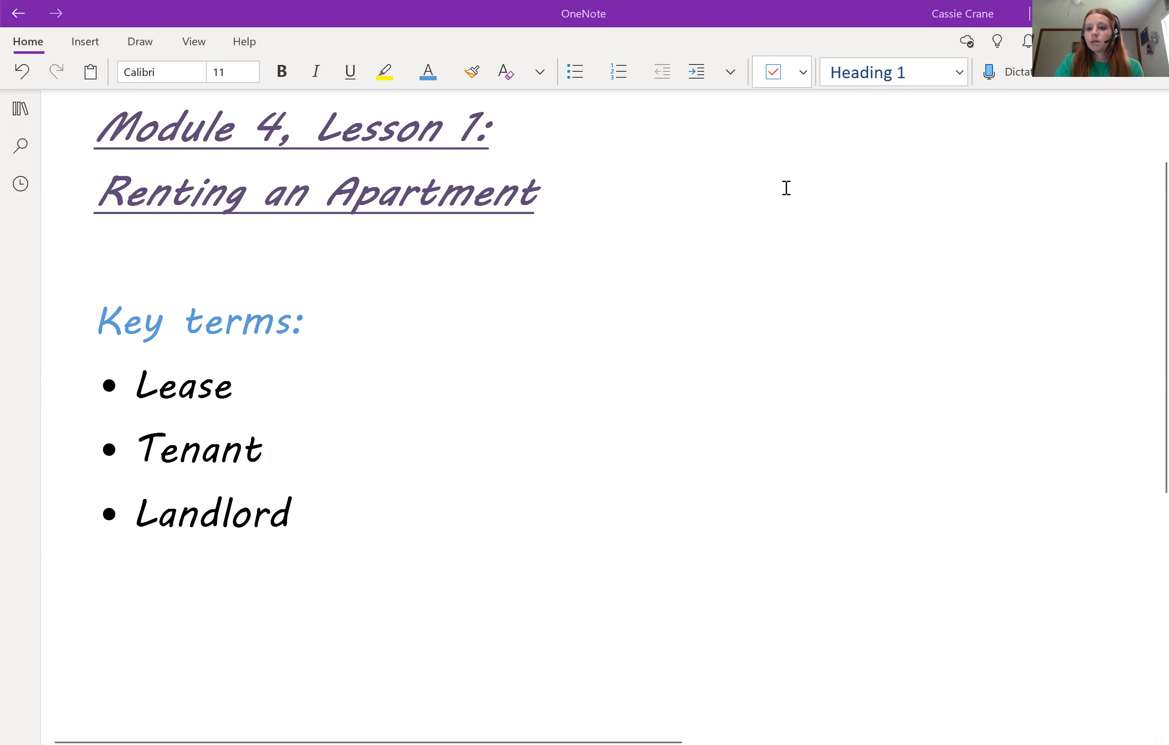
pyautogui.moveTo(771, 205)
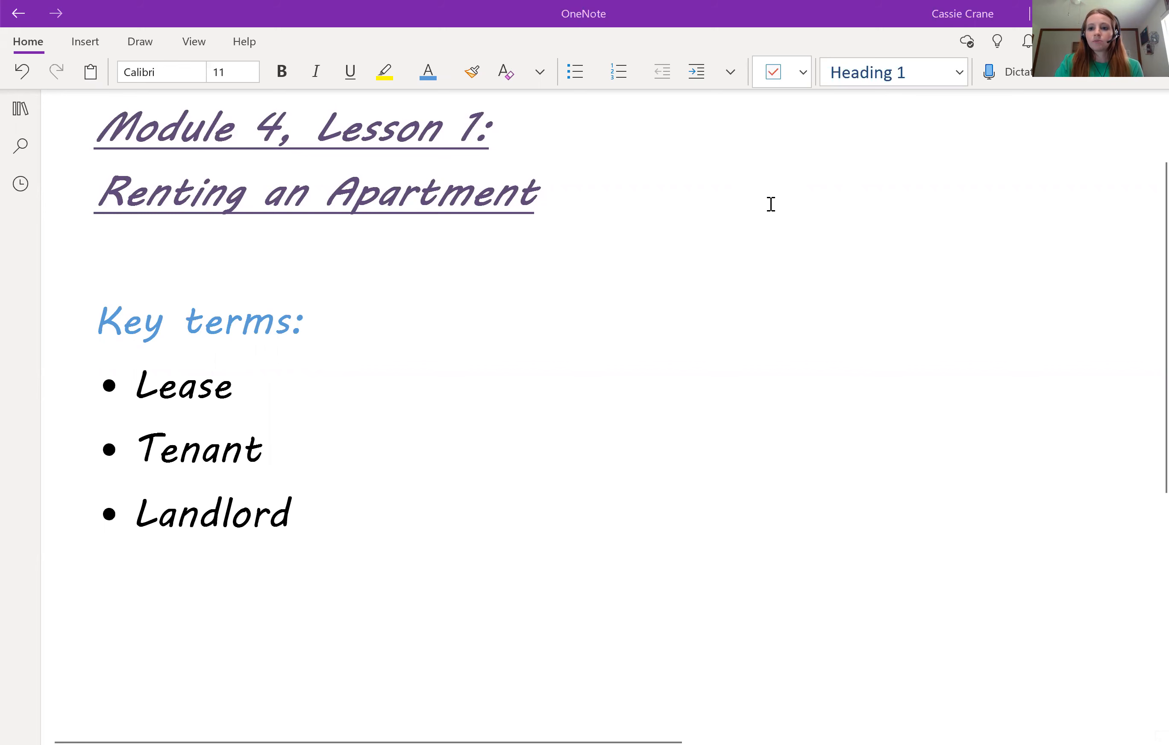
pyautogui.moveTo(783, 272)
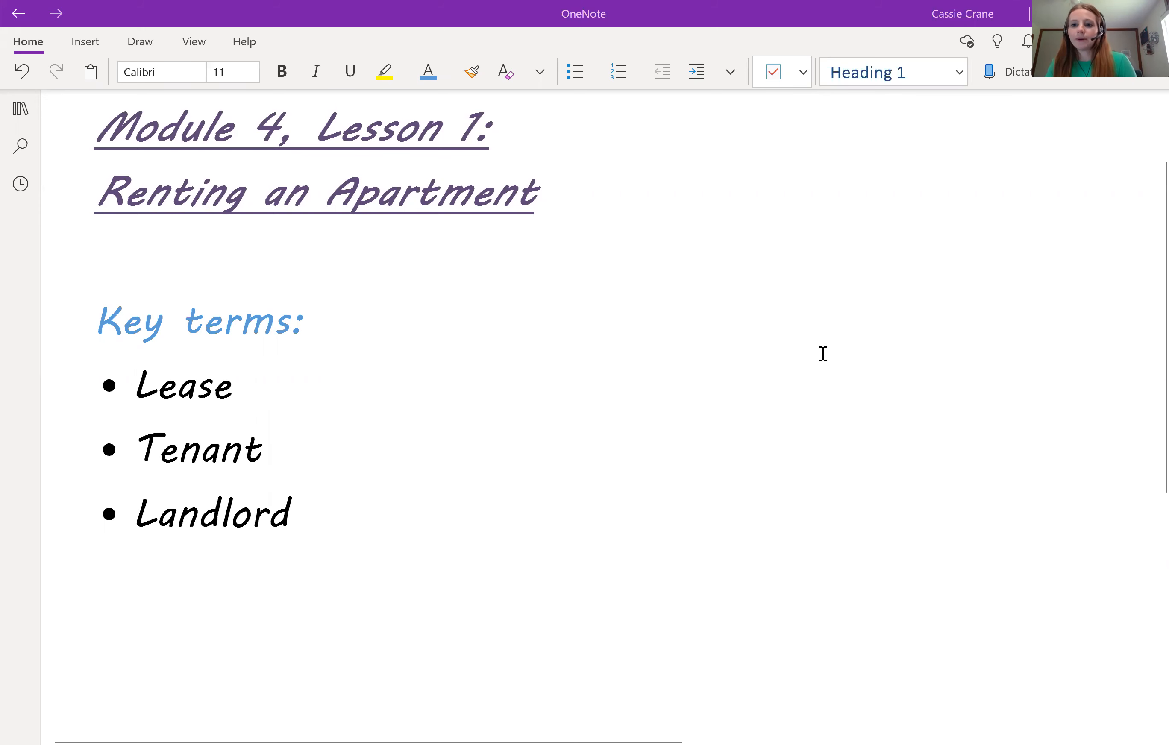
pyautogui.moveTo(796, 304)
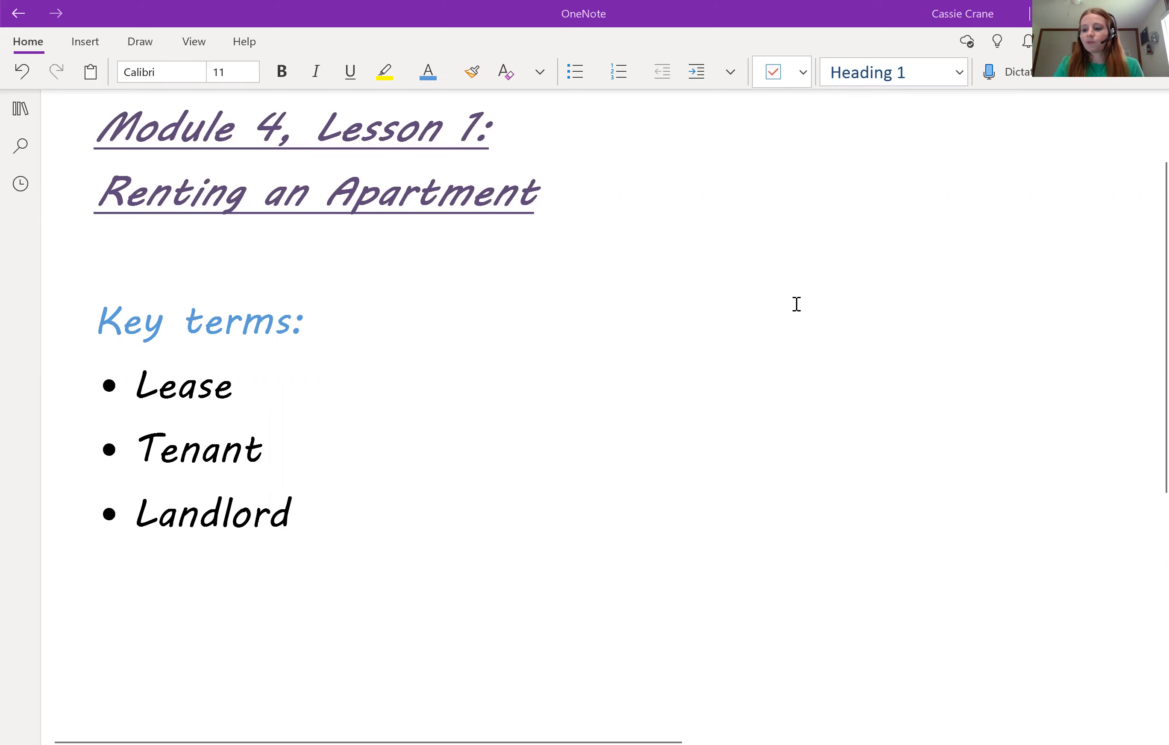
pyautogui.moveTo(776, 266)
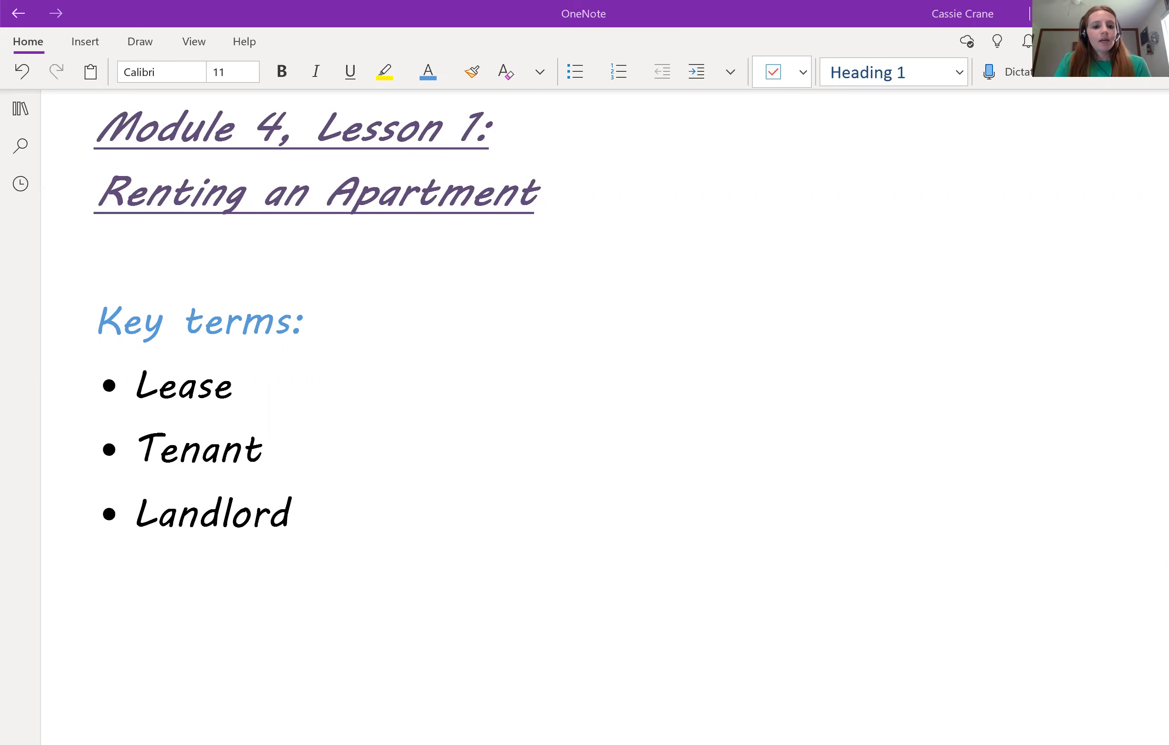
# Step: Write "$1200 per month = Income" and "Find 35% of $1200" in green ink under the heading
pyautogui.scroll(-3)
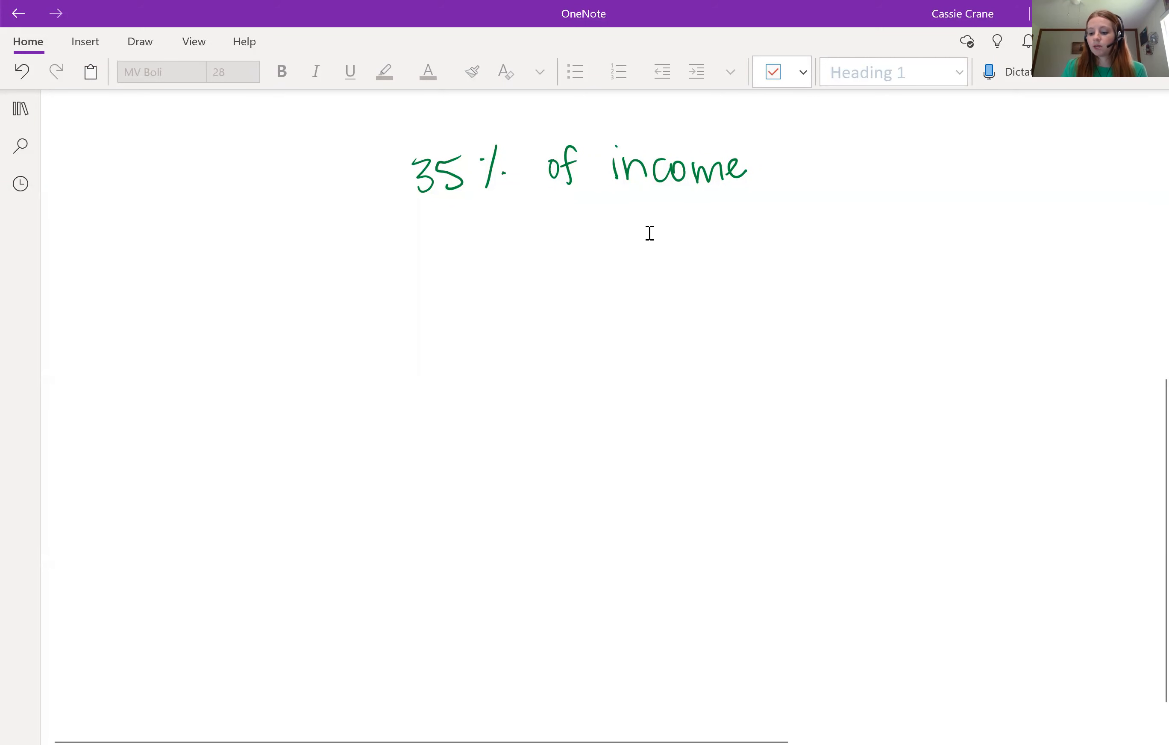
pyautogui.moveTo(665, 194)
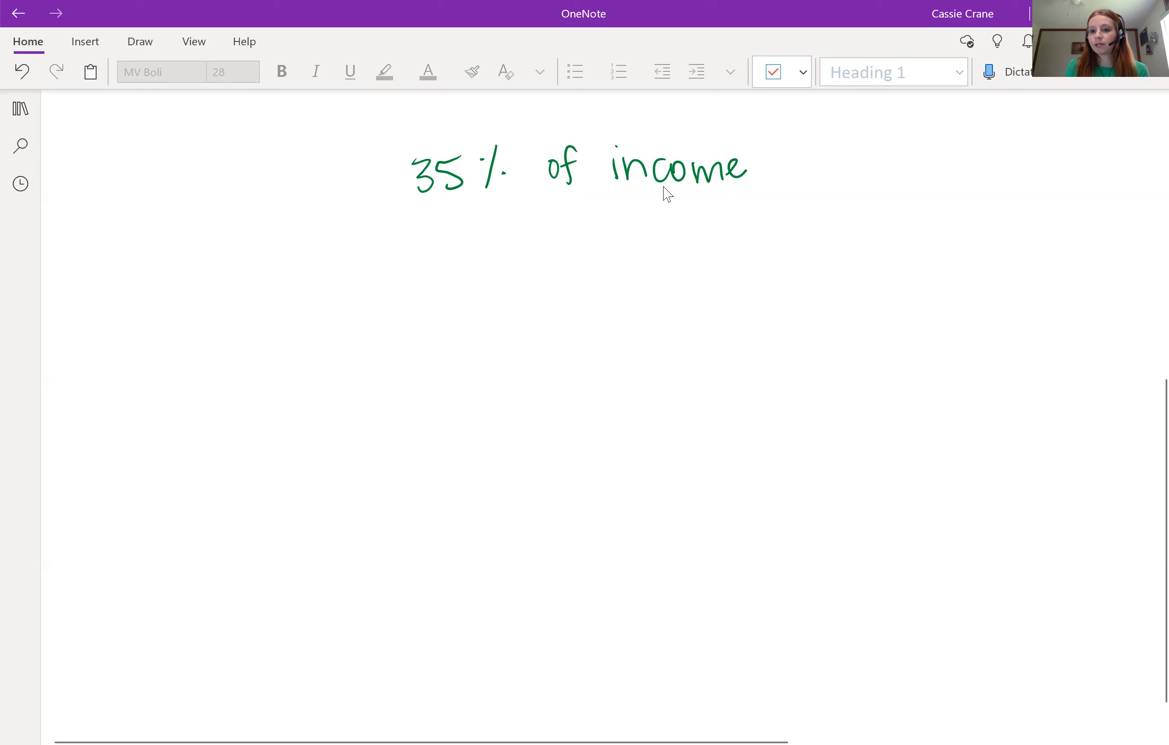
pyautogui.moveTo(955, 70)
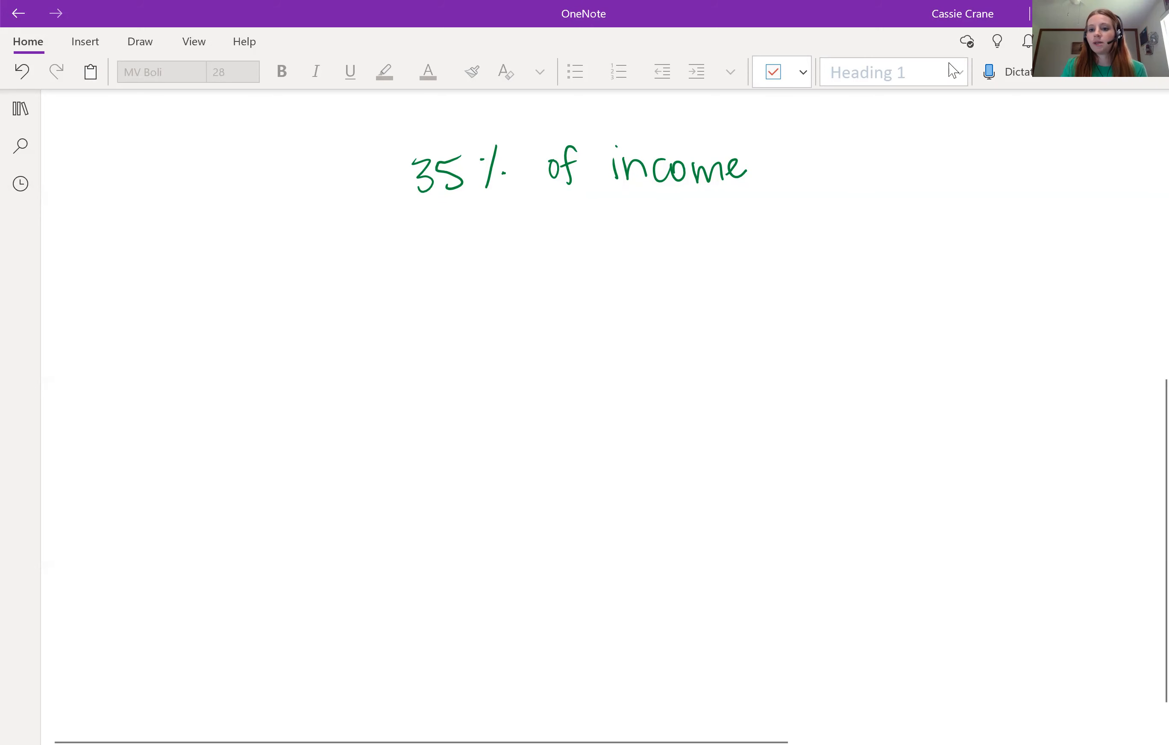
pyautogui.moveTo(846, 170)
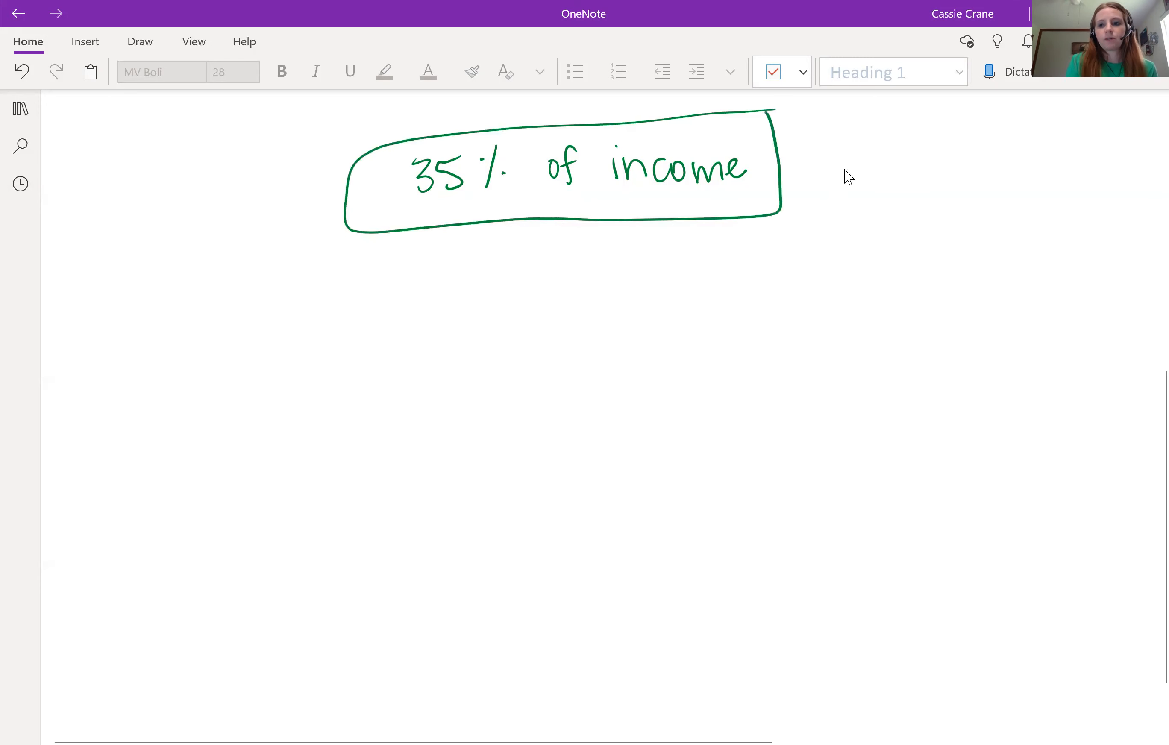
pyautogui.click(331, 254)
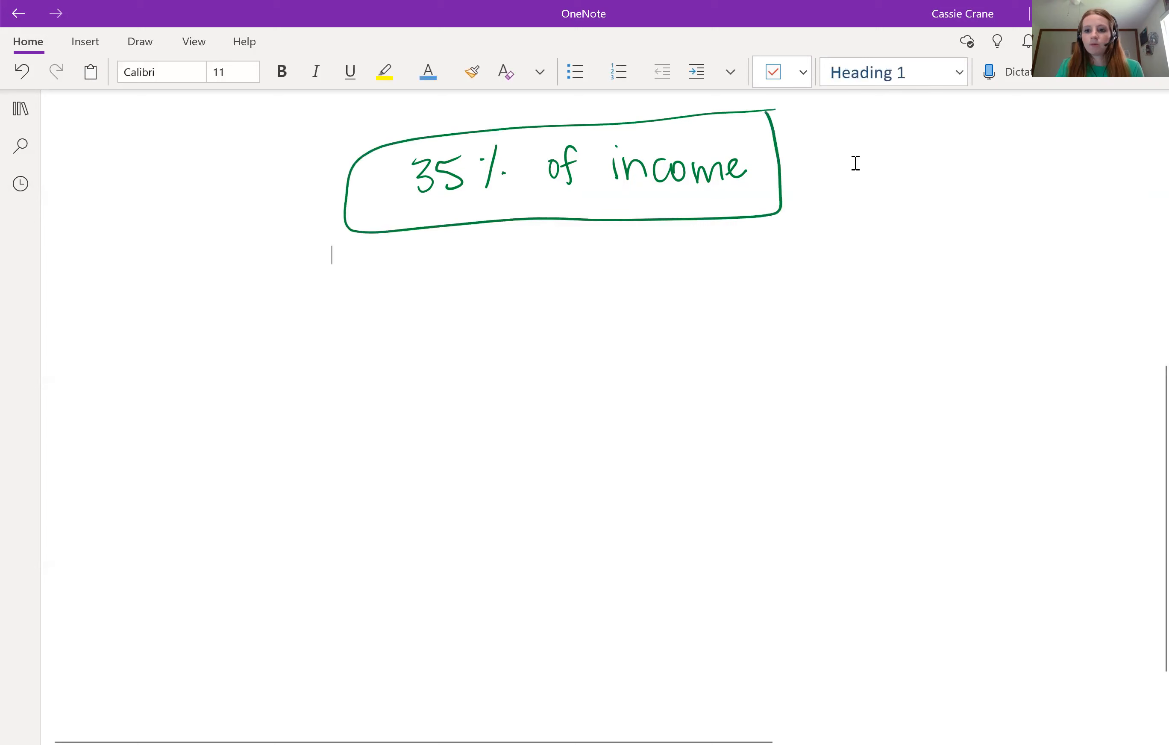
pyautogui.moveTo(853, 193)
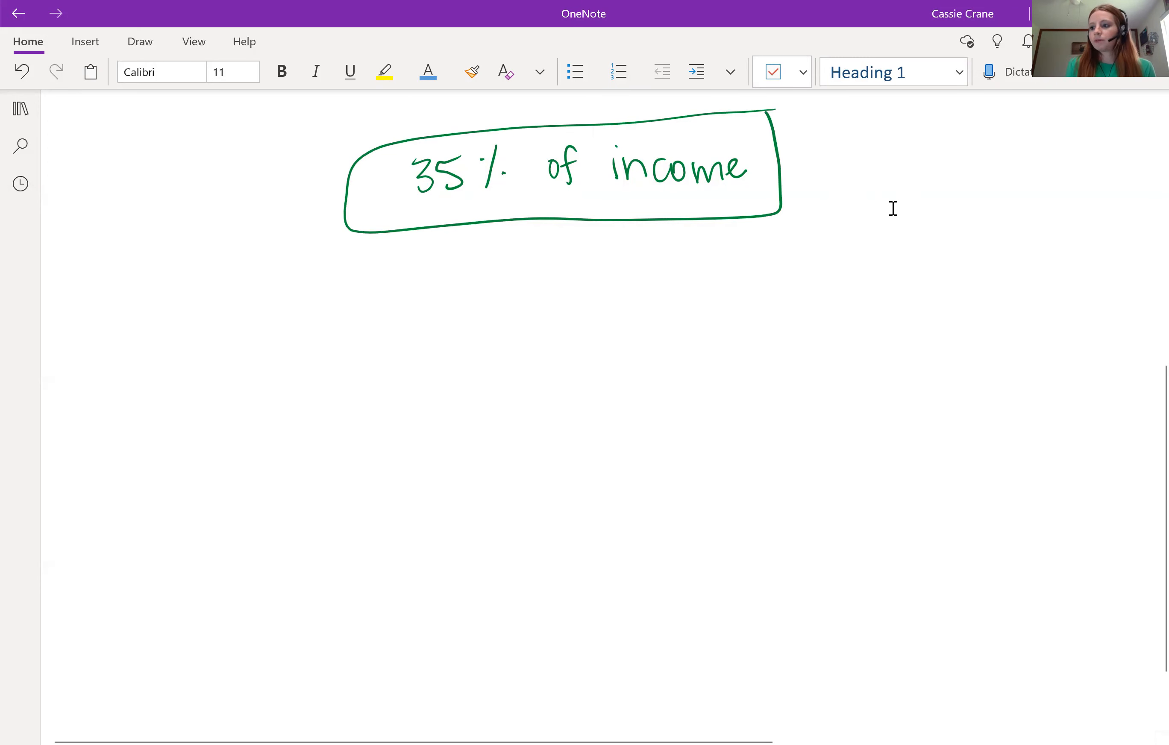
pyautogui.click(332, 254)
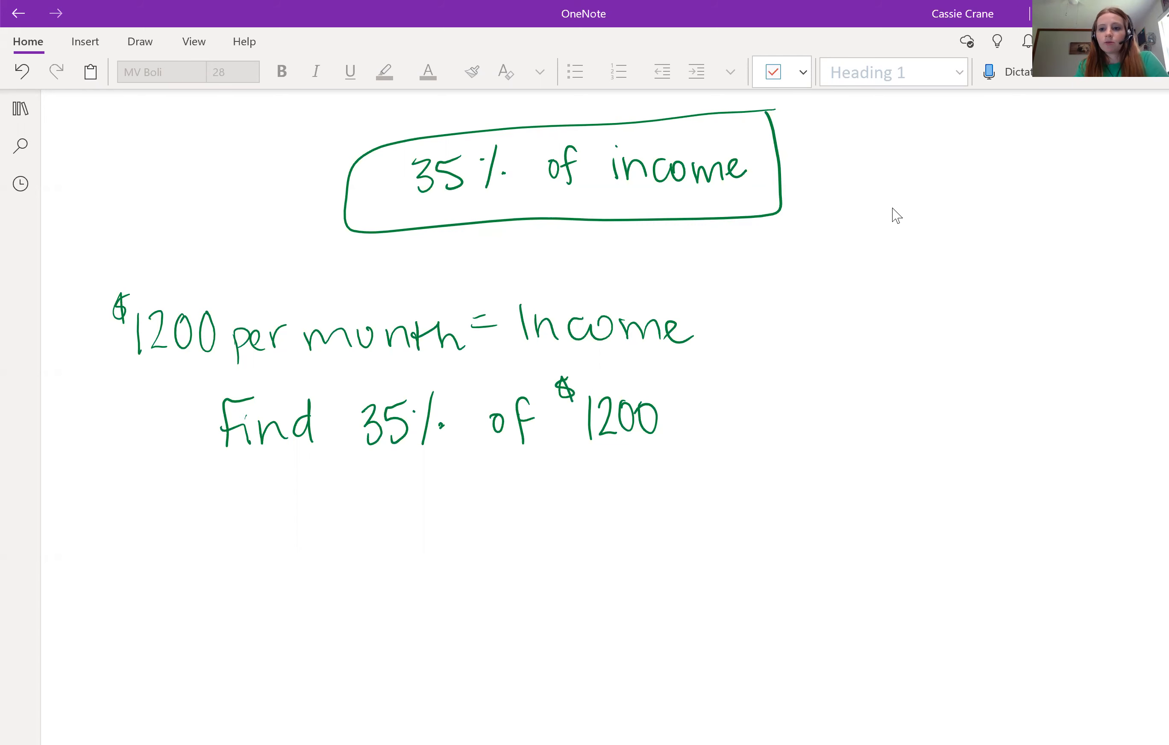
pyautogui.click(140, 41)
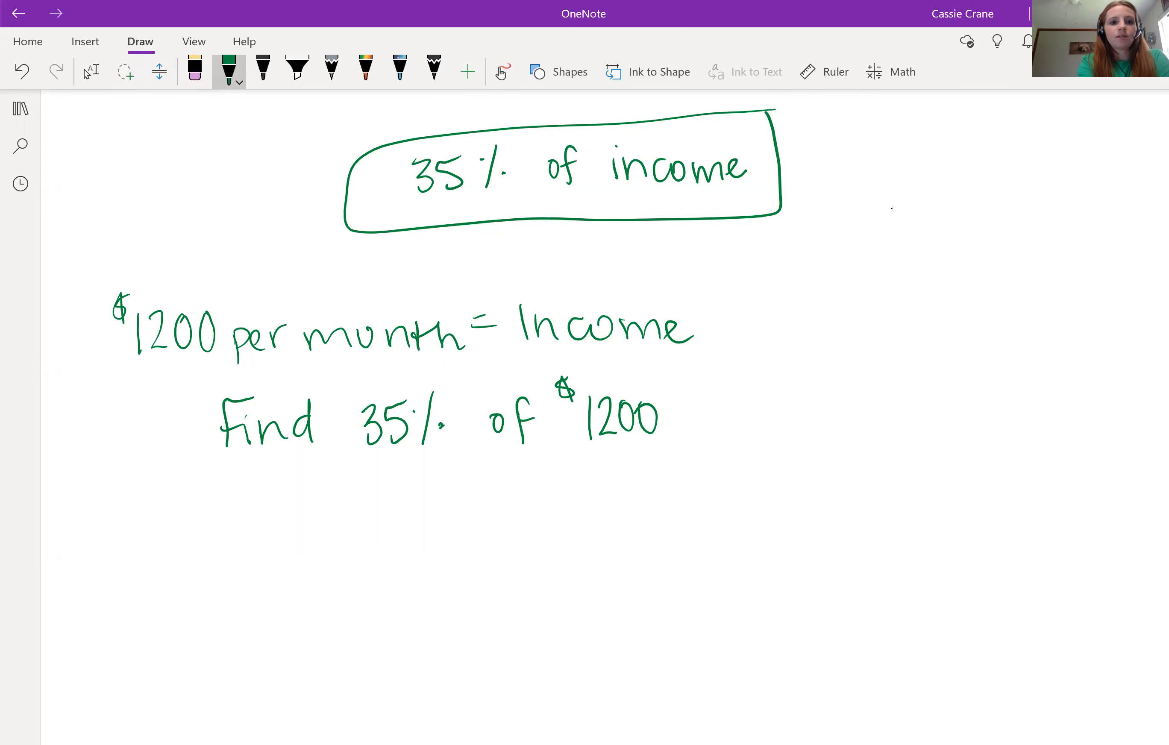
# Step: Draw arrows under each term and write 0.35 · 1200 in blue ink
pyautogui.click(229, 72)
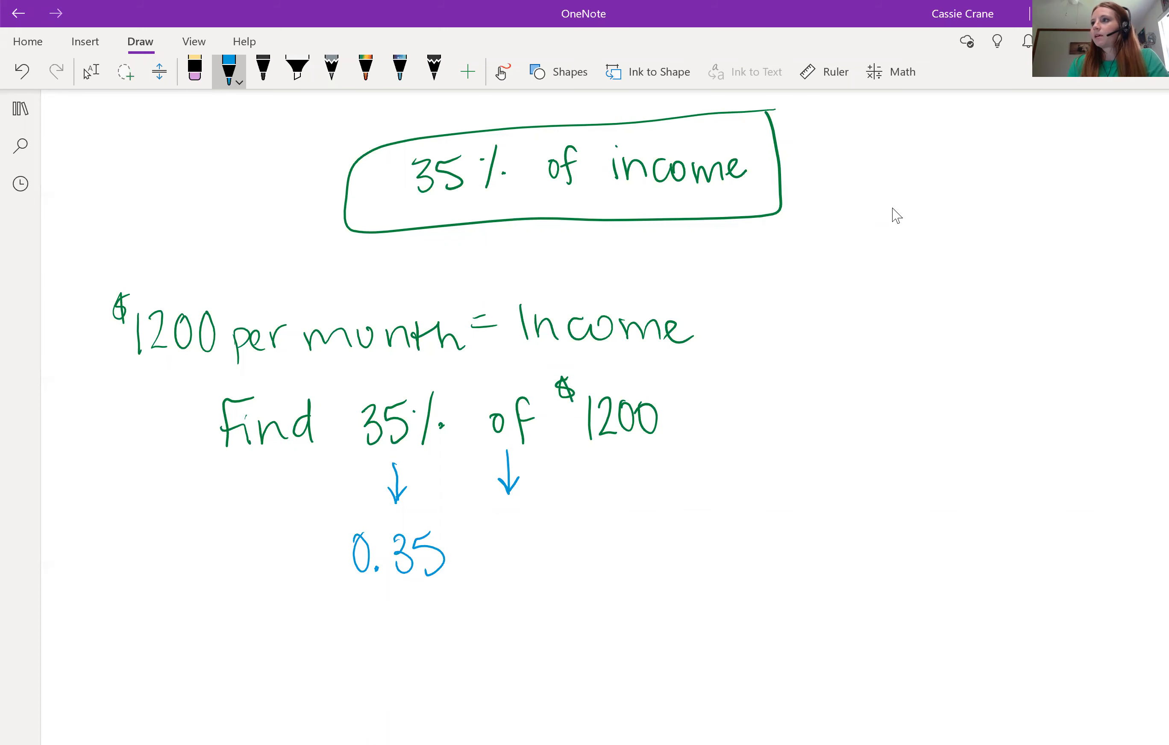
pyautogui.click(91, 71)
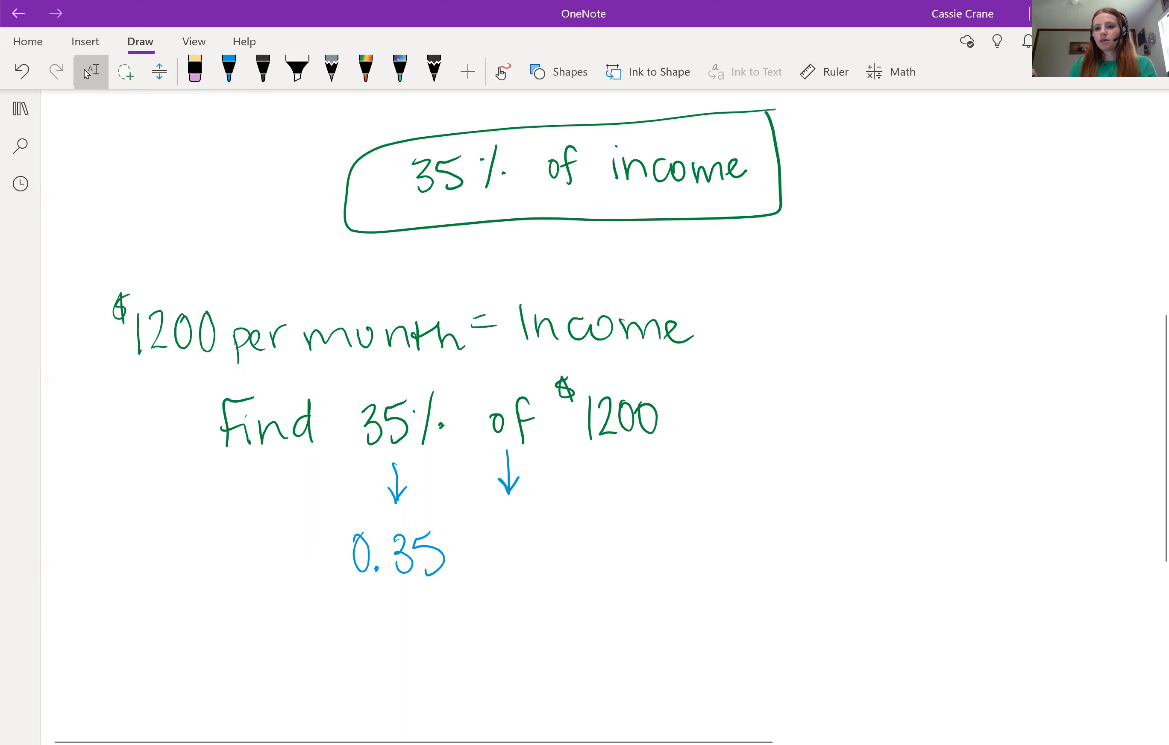
pyautogui.click(487, 516)
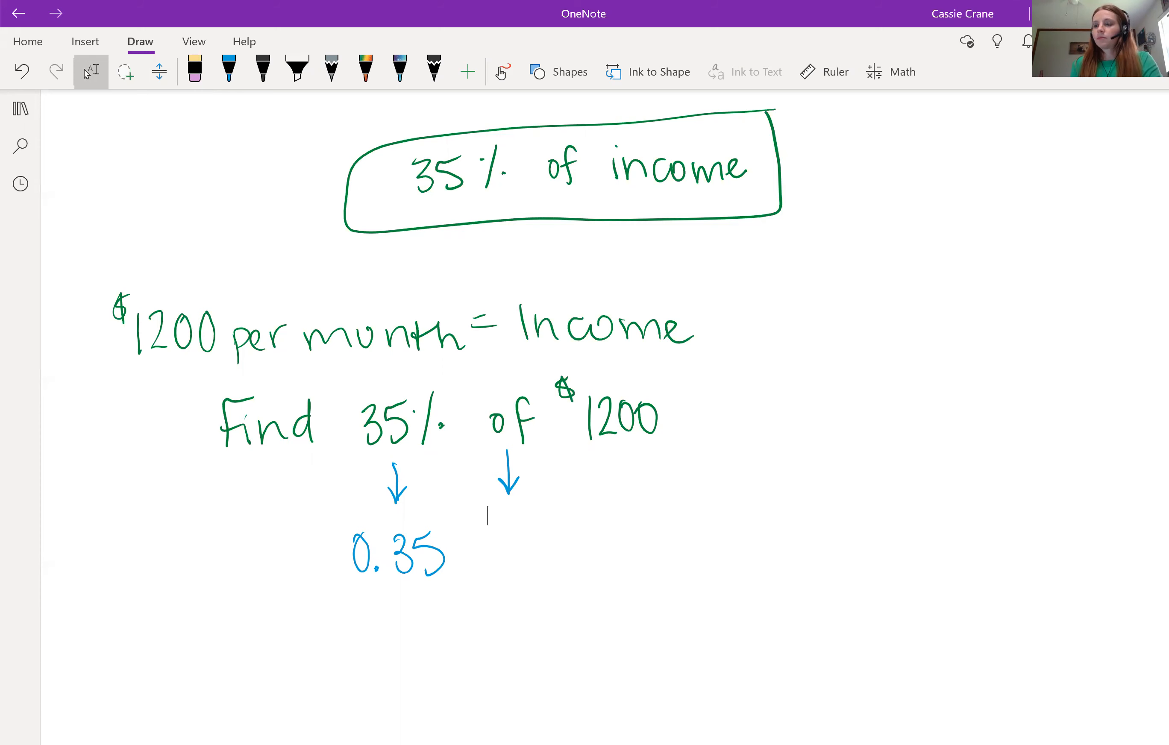
# Step: Complete the result = $420 or less and label it with a boxed Rent
pyautogui.click(229, 72)
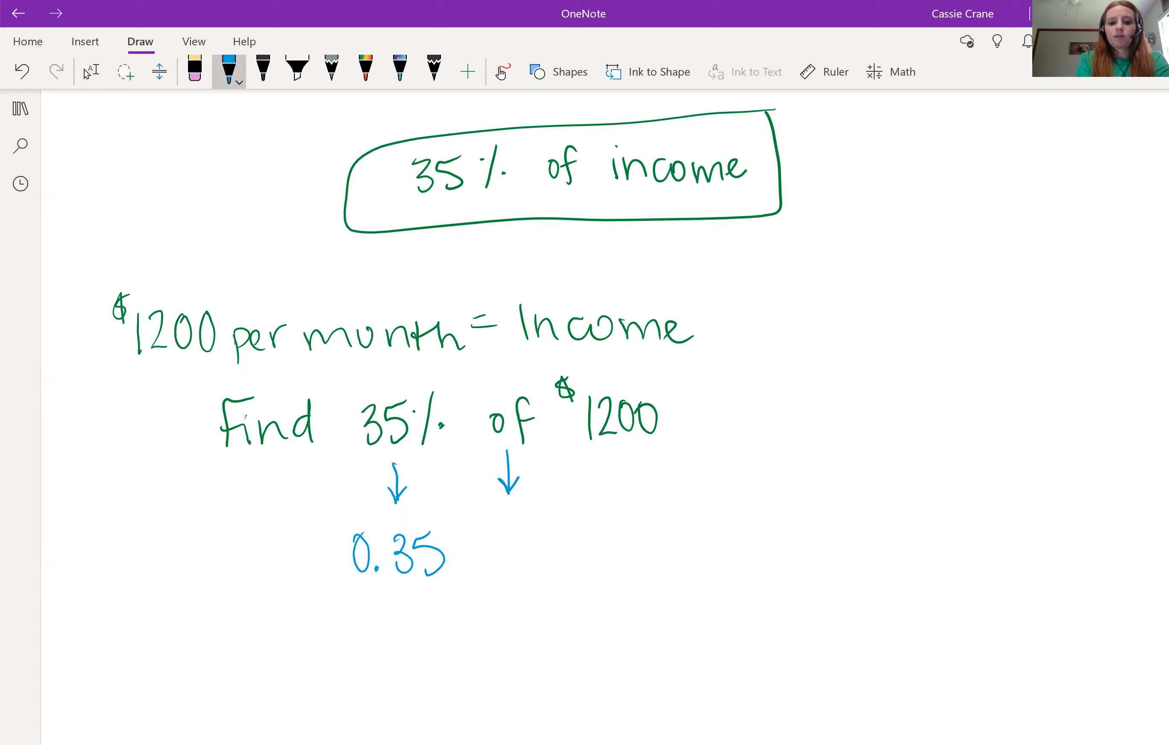
pyautogui.click(506, 548)
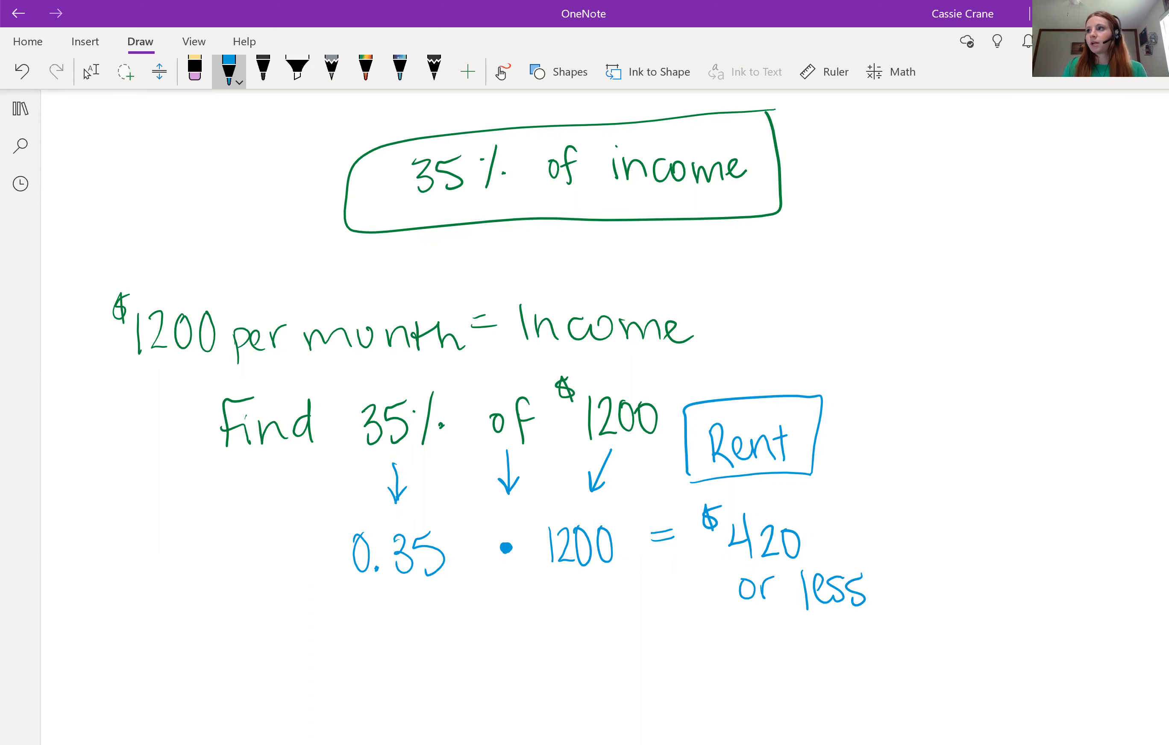
pyautogui.click(90, 72)
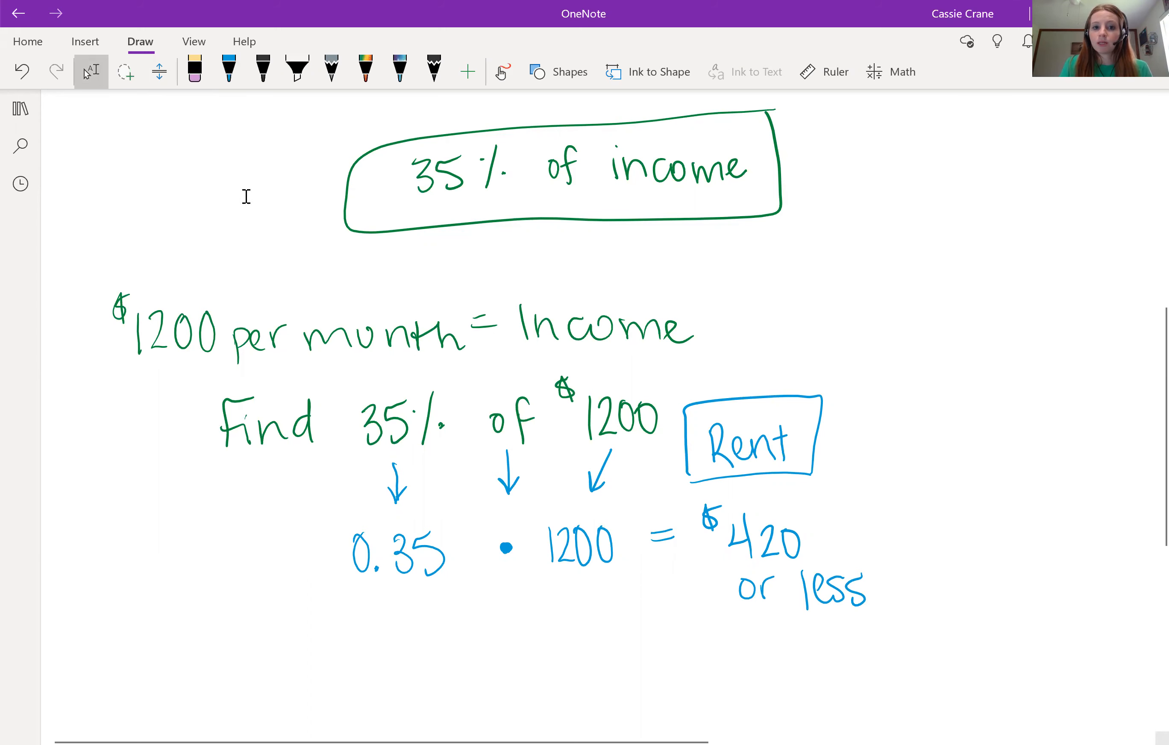
pyautogui.moveTo(716, 228)
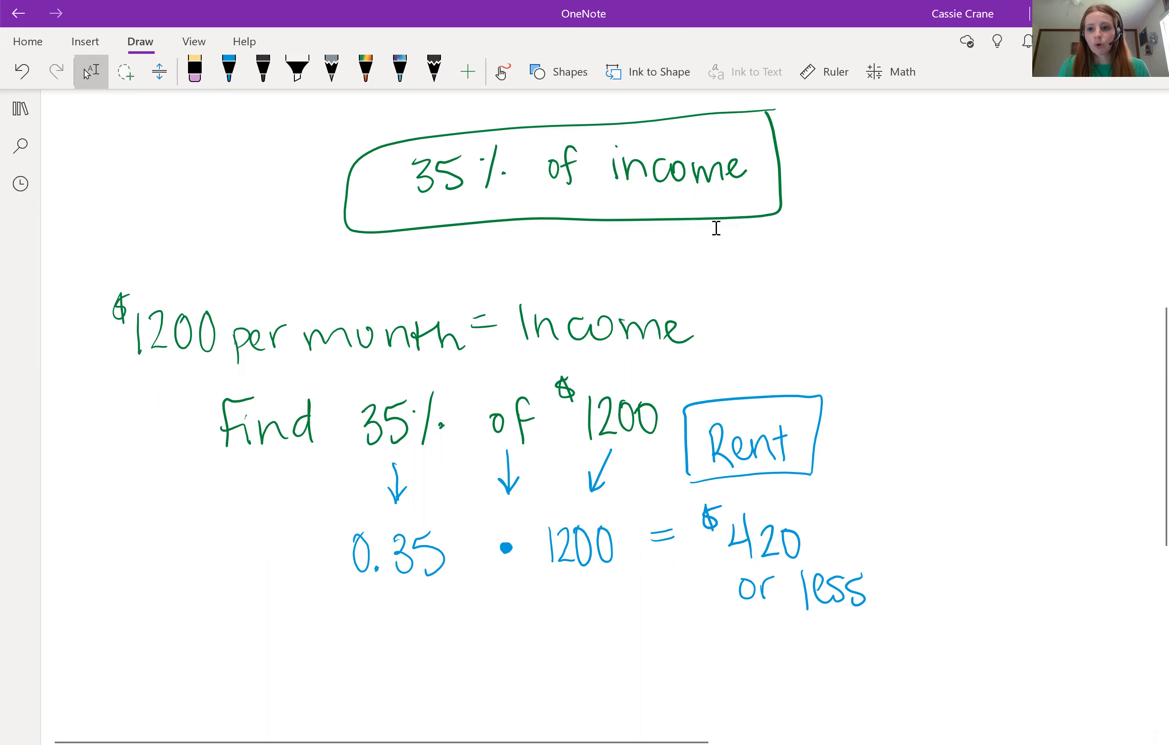
# Step: Write I = $1700, R = $675, the affordability question, and the fraction 675/1700 in magenta
pyautogui.scroll(-3)
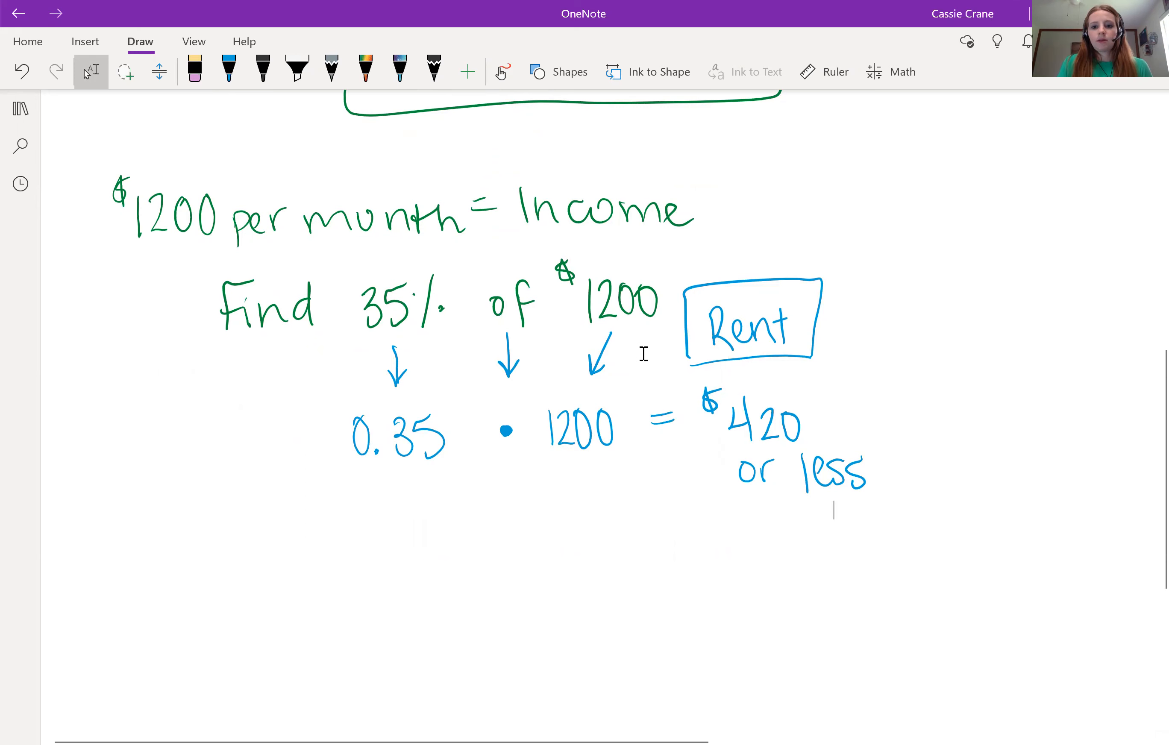
pyautogui.scroll(-3)
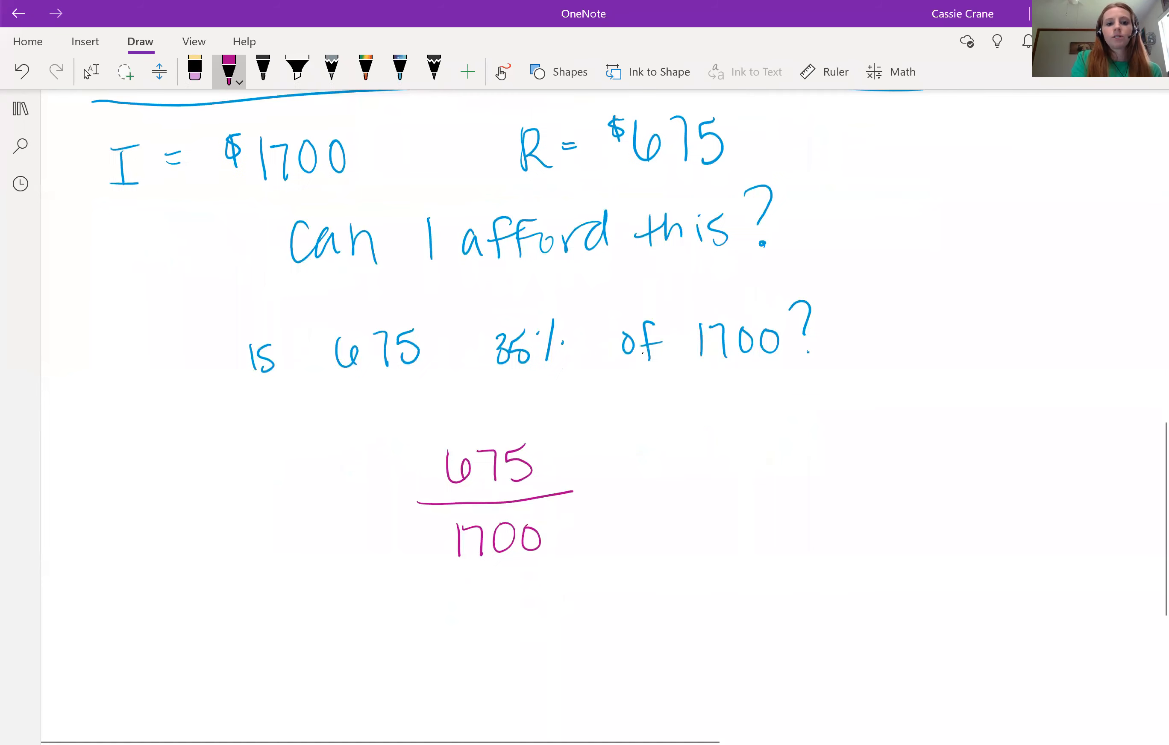
# Step: Write = 39.7% with an arrow to 35%, answer No, and write $595 after 0.35 · 1700
pyautogui.click(91, 72)
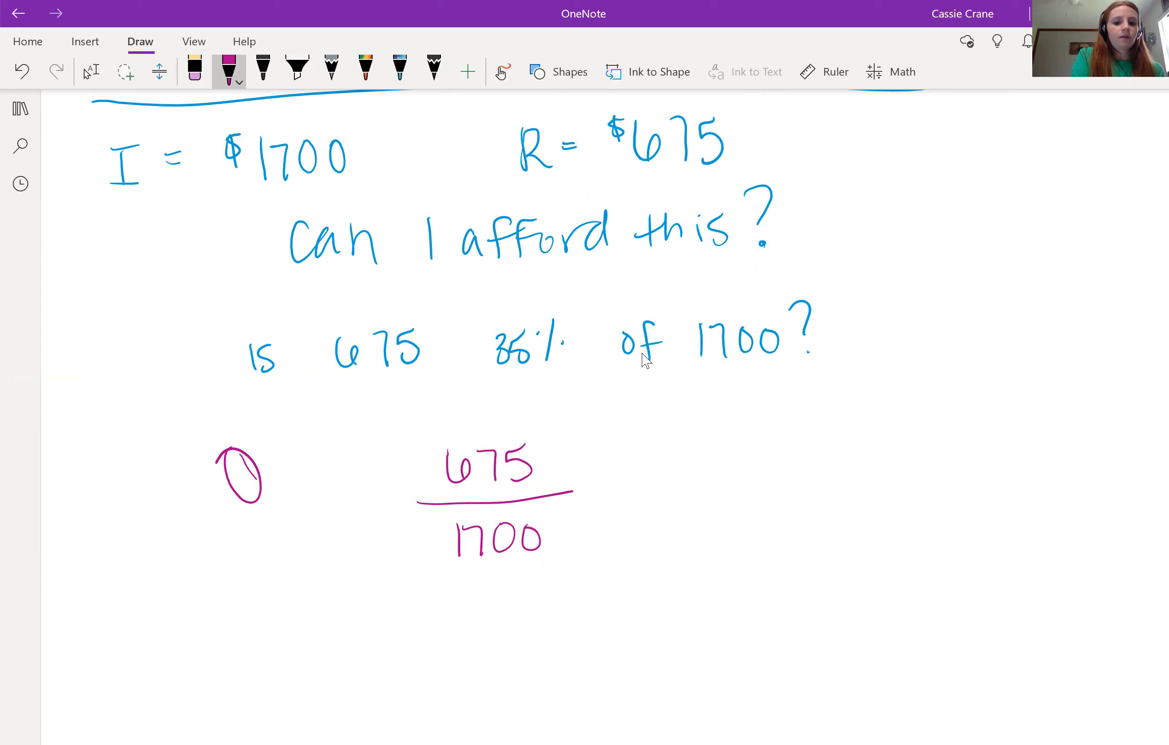
pyautogui.scroll(-3)
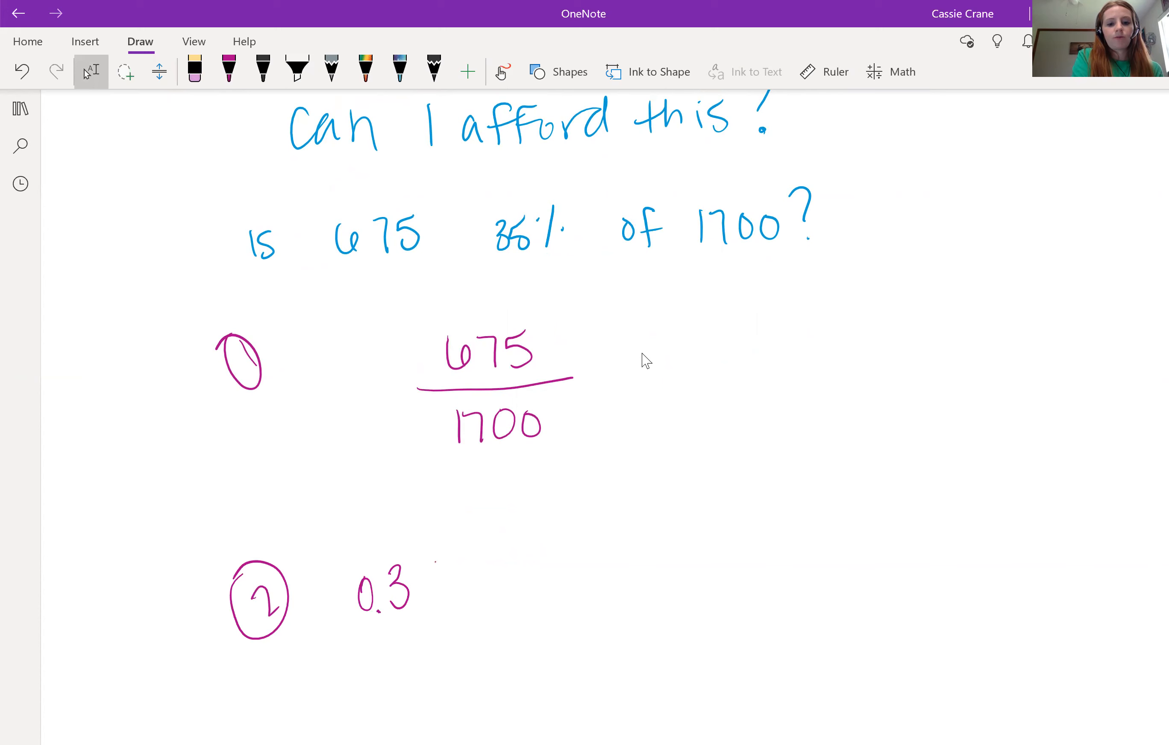
pyautogui.click(429, 590)
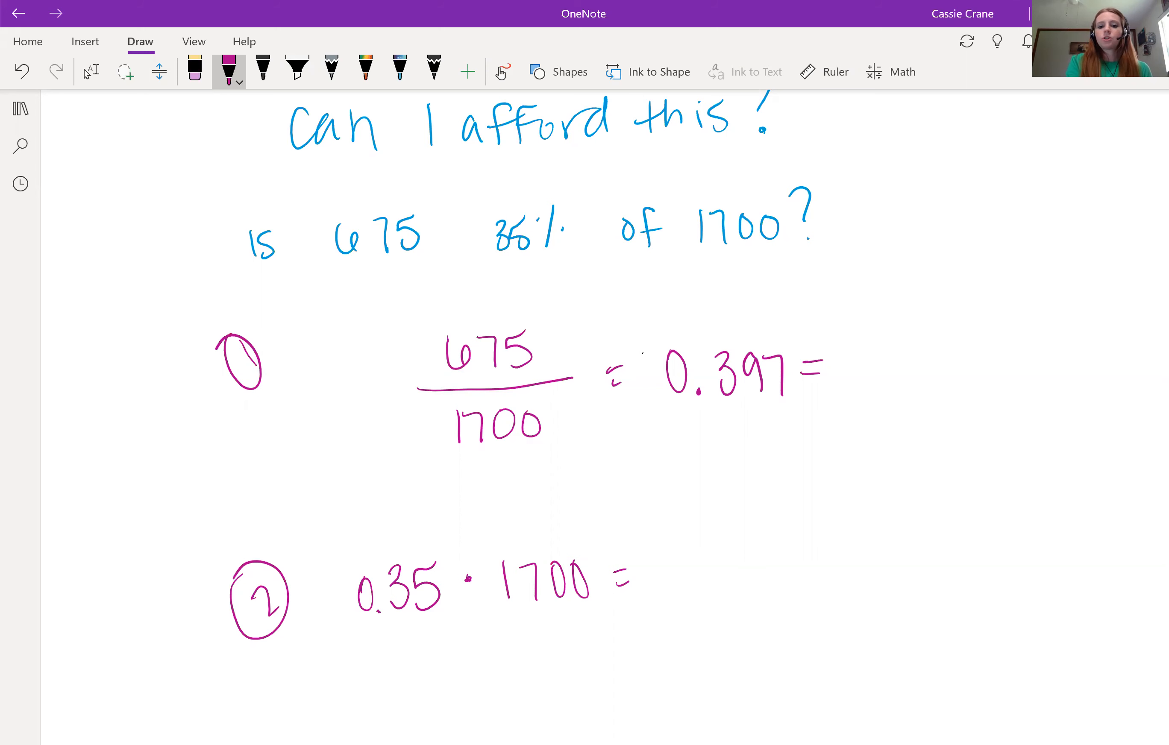
pyautogui.moveTo(646, 361)
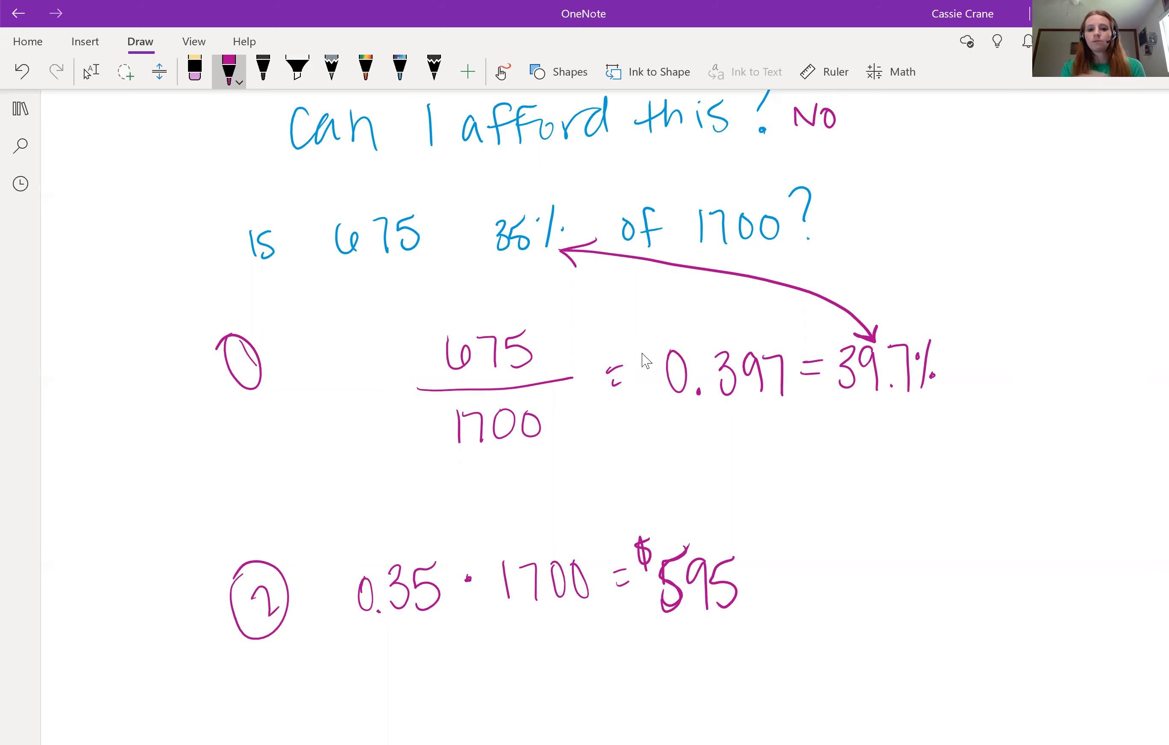
pyautogui.click(91, 72)
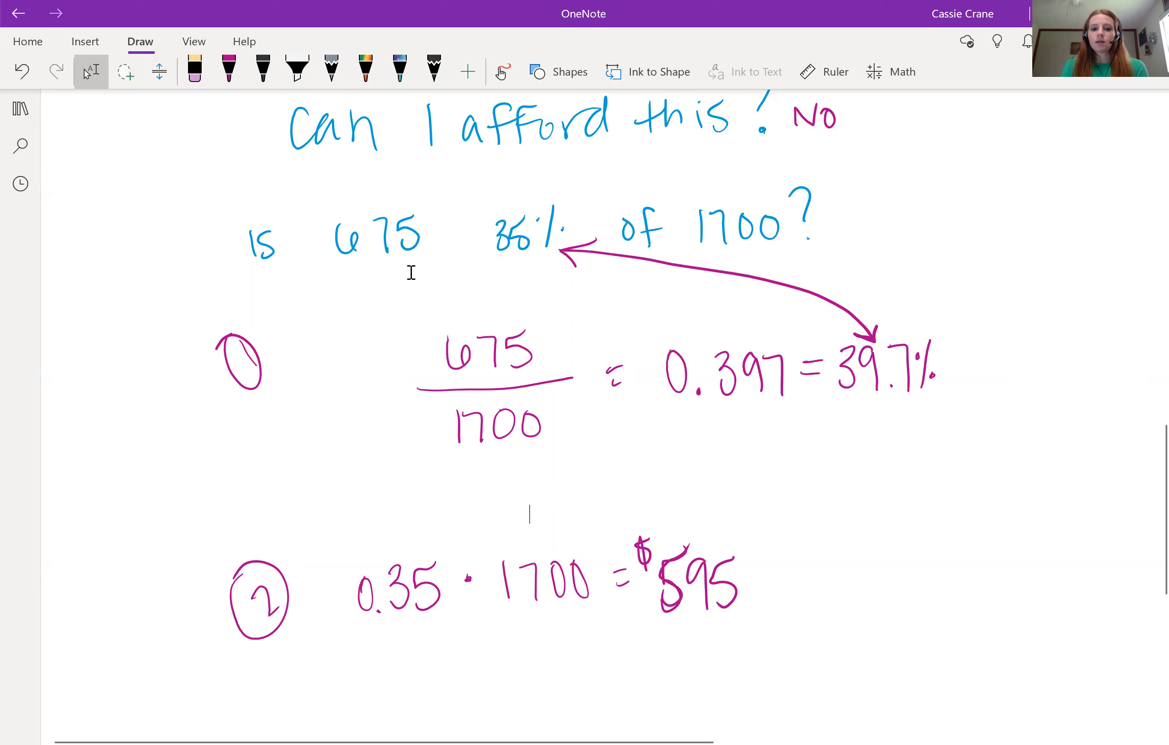
pyautogui.moveTo(721, 473)
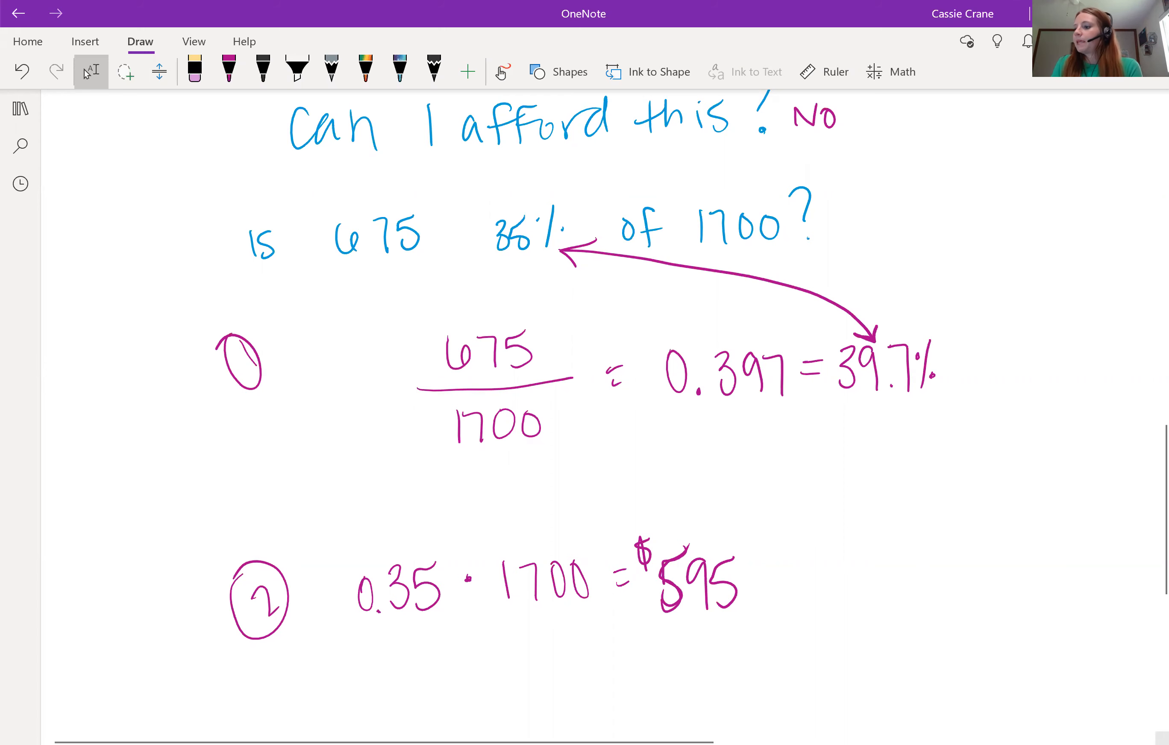
pyautogui.click(529, 513)
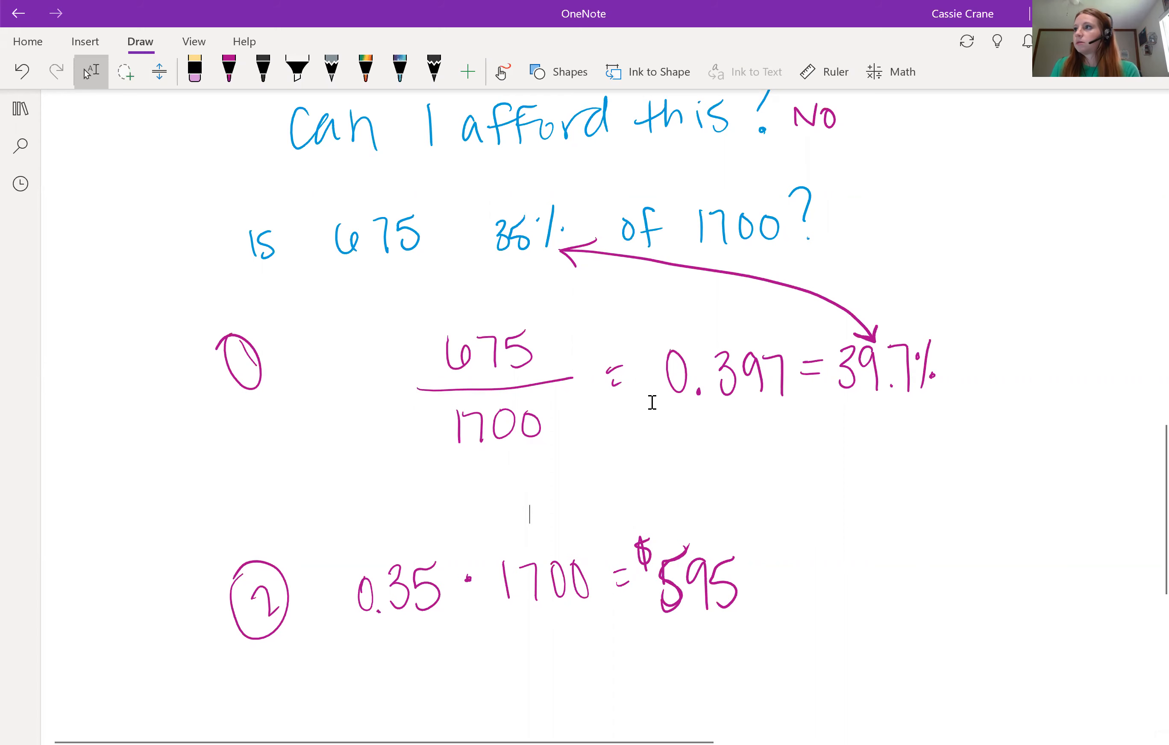
pyautogui.moveTo(646, 378)
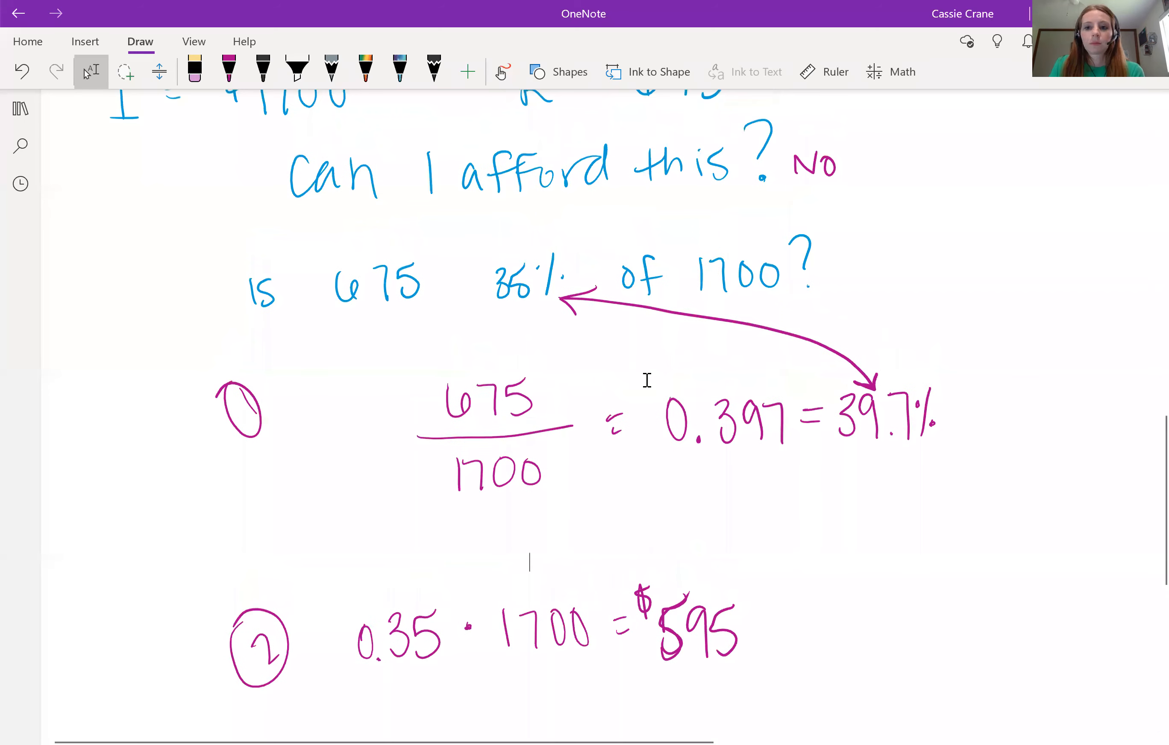
pyautogui.scroll(3)
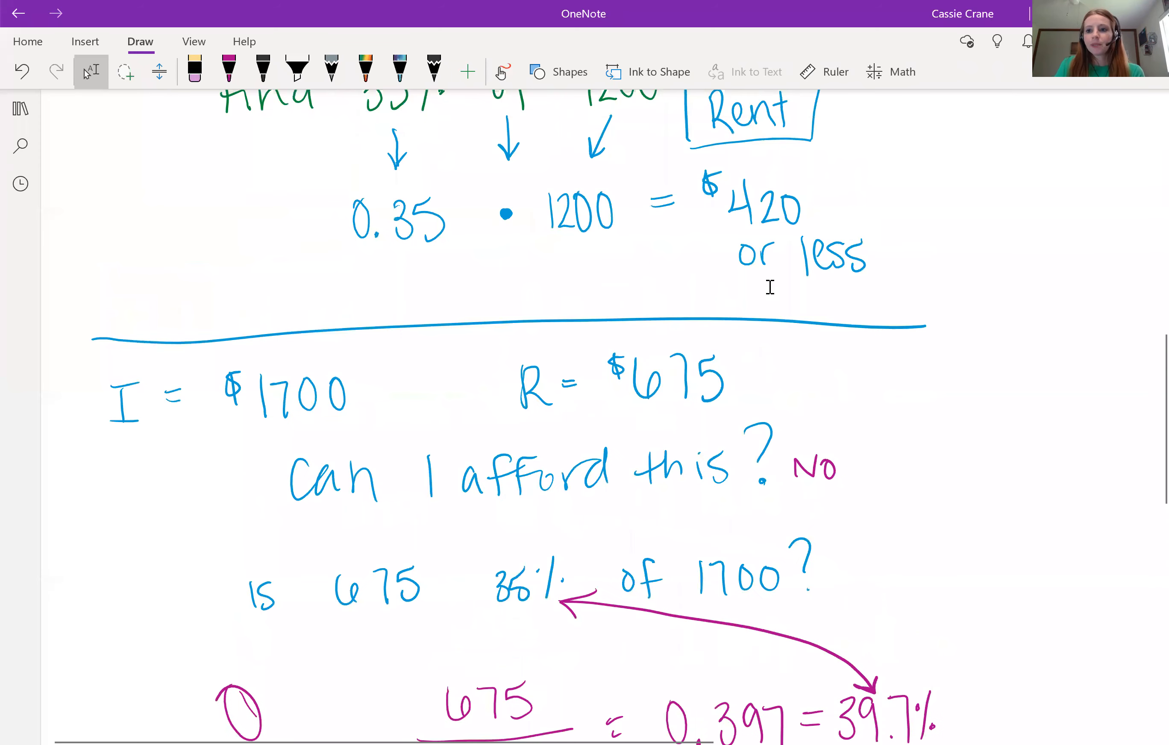